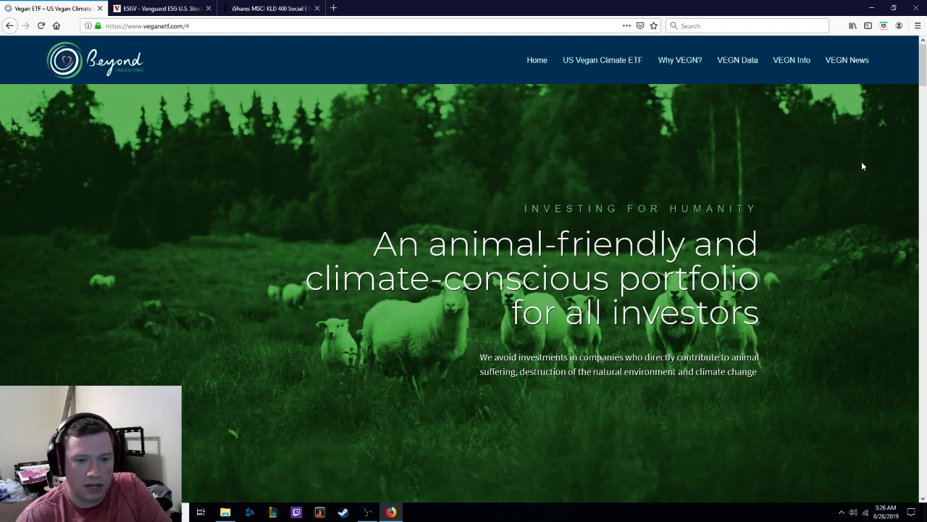
mouse_move(832, 223)
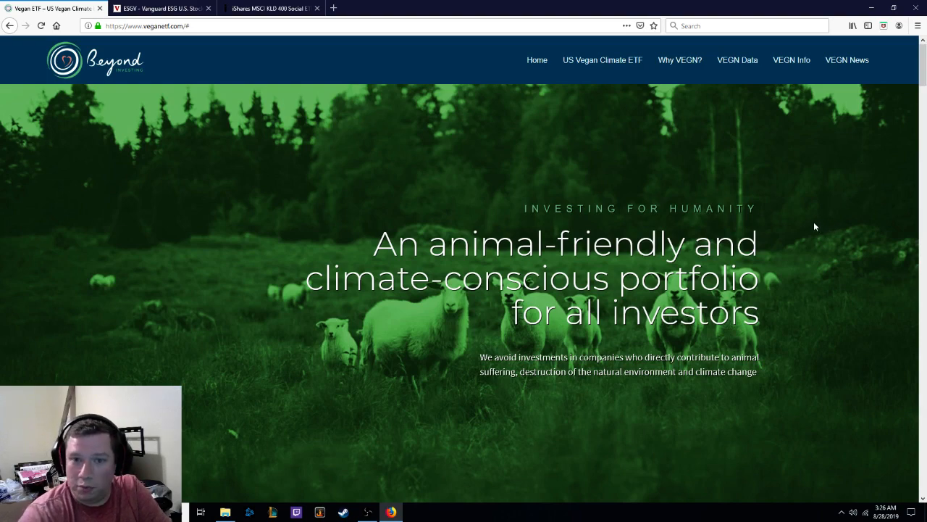
- Scroll the vegnetf.com homepage to the US Vegan Climate ETF (VEGN) overview text
scroll("down", 3)
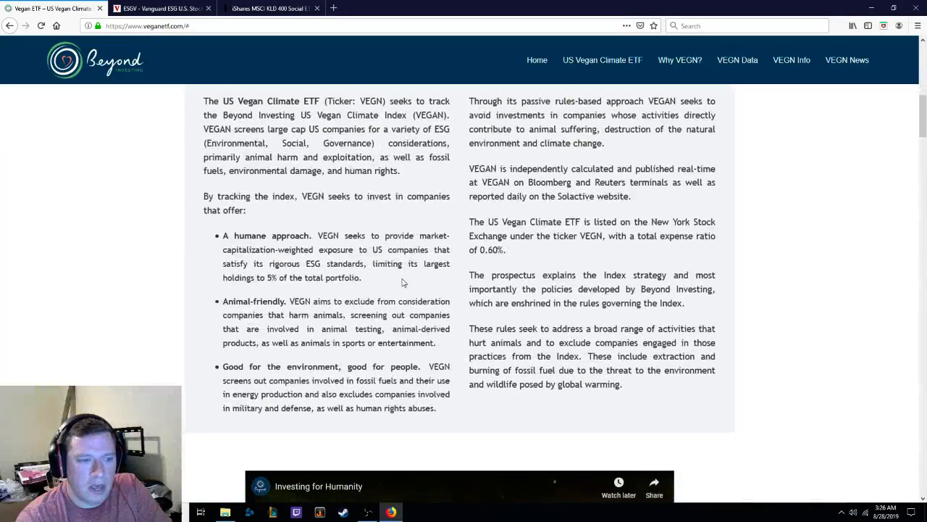
scroll("up", 3)
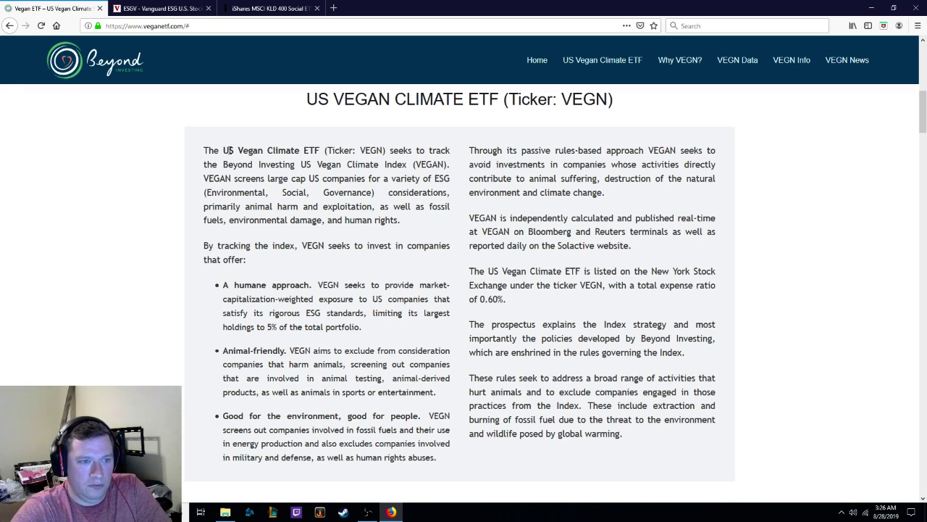
mouse_move(362, 150)
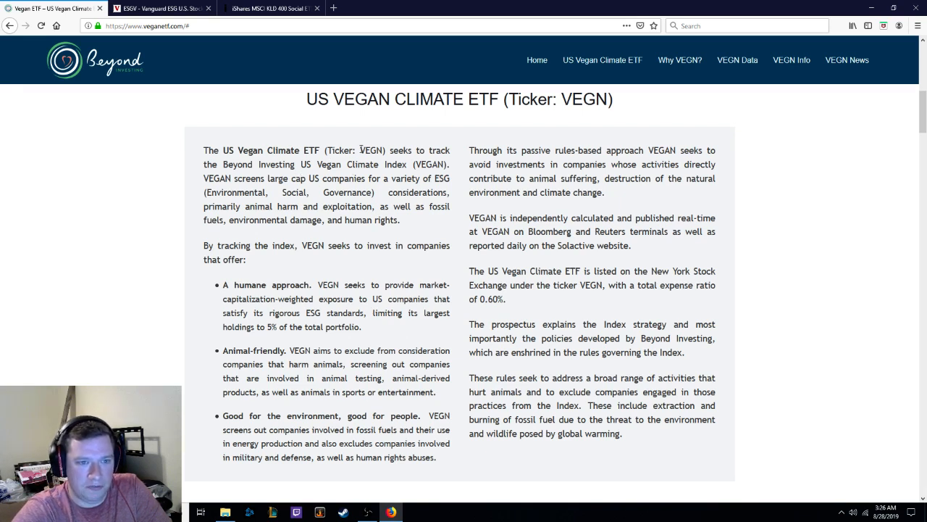
mouse_move(158, 281)
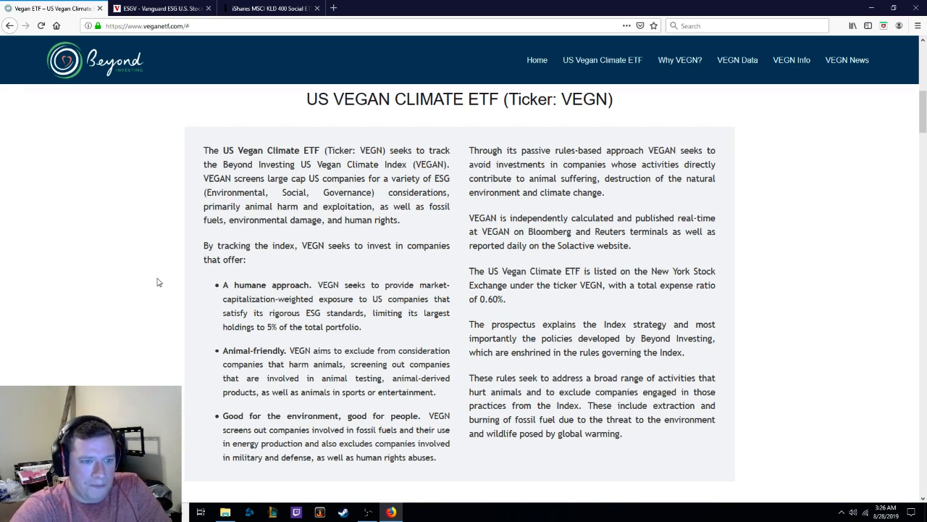
mouse_move(281, 281)
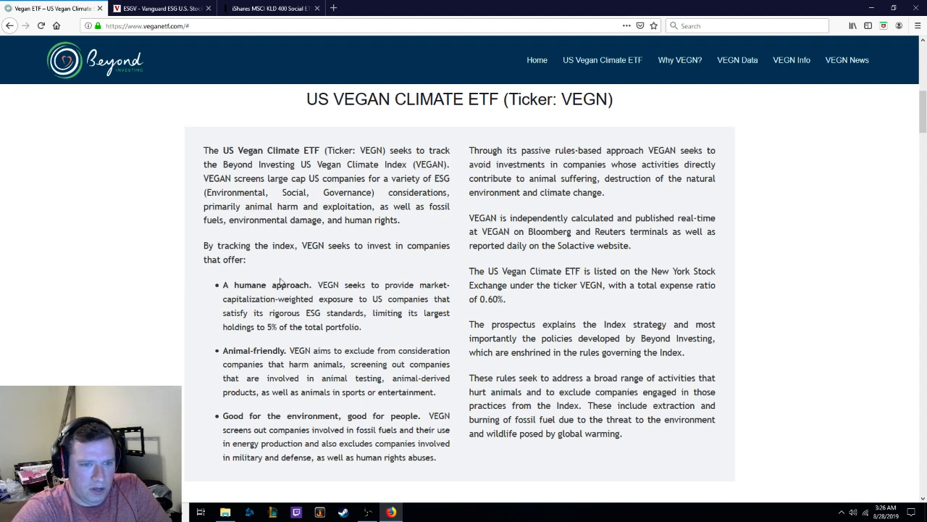
mouse_move(136, 316)
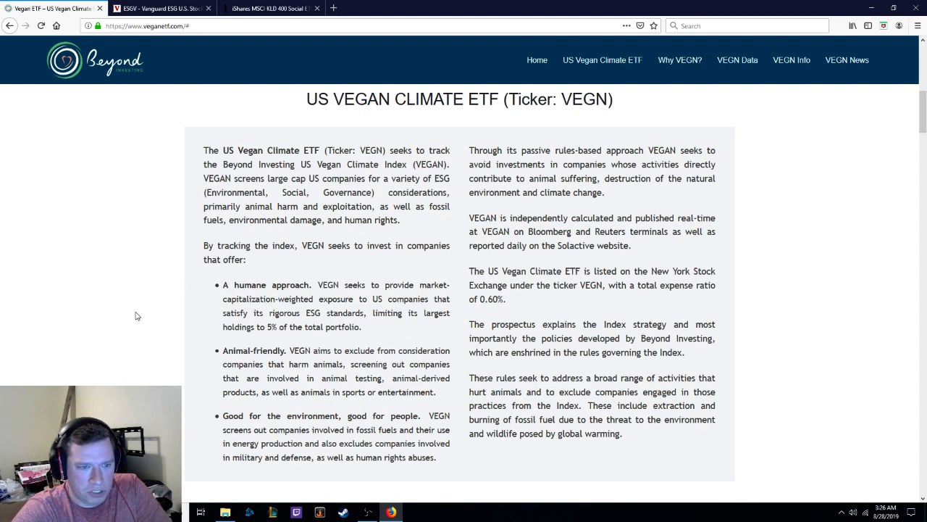
mouse_move(302, 349)
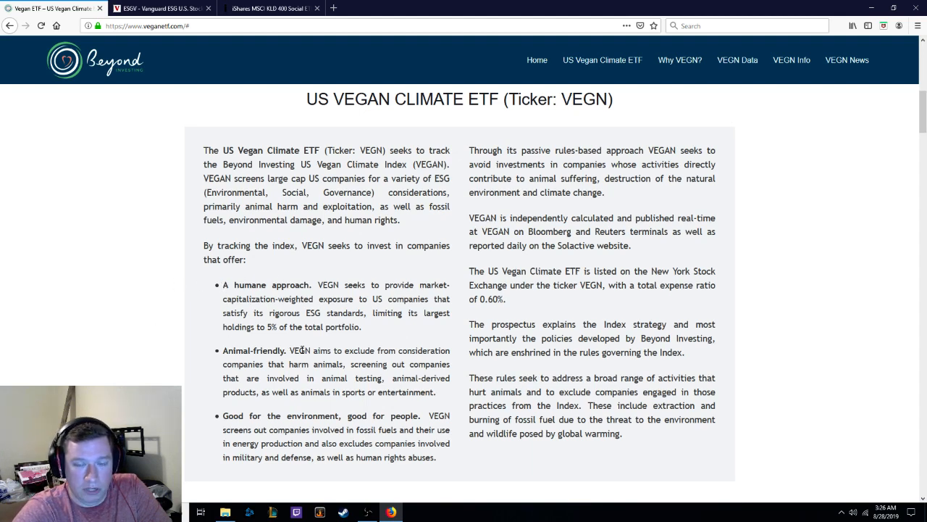
mouse_move(335, 324)
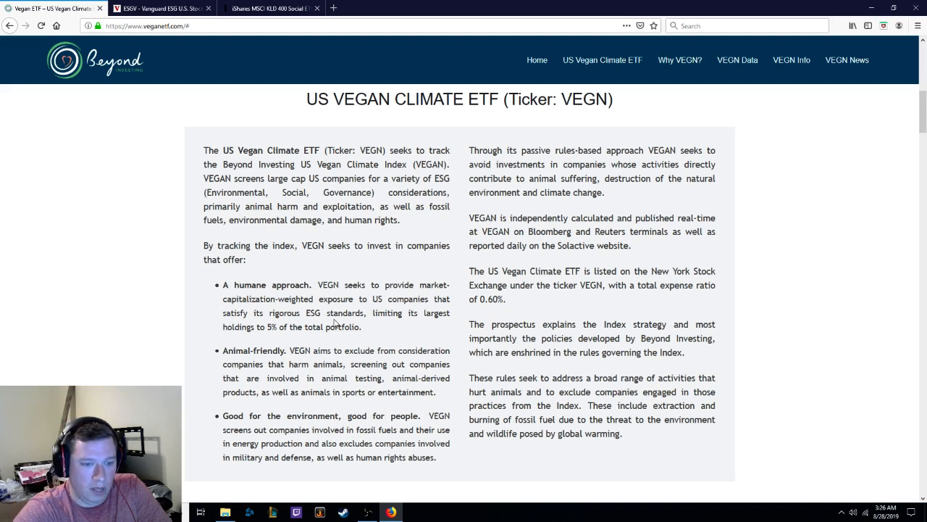
mouse_move(208, 411)
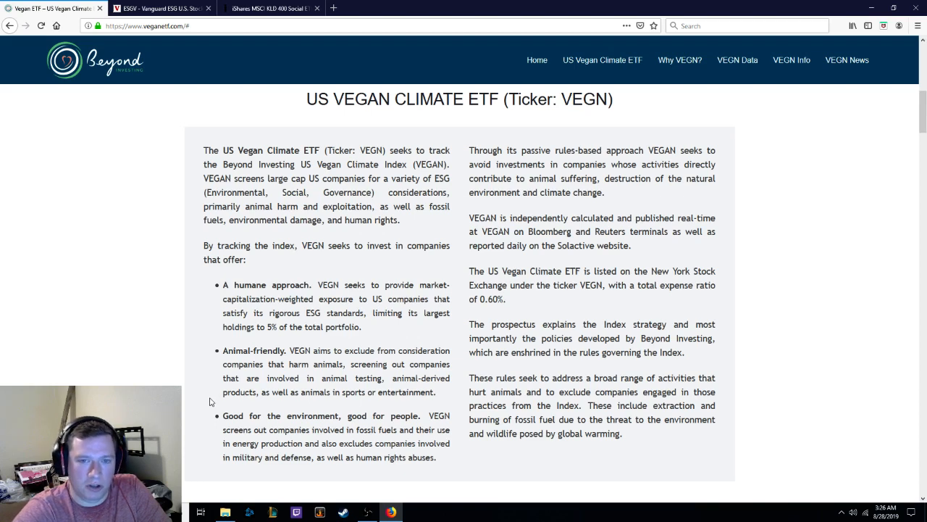
- Scroll past Why VEGN and the Impact Chart to the Fund Details, Pricing and Performance tables with the 0.60% expense ratio
scroll("down", 3)
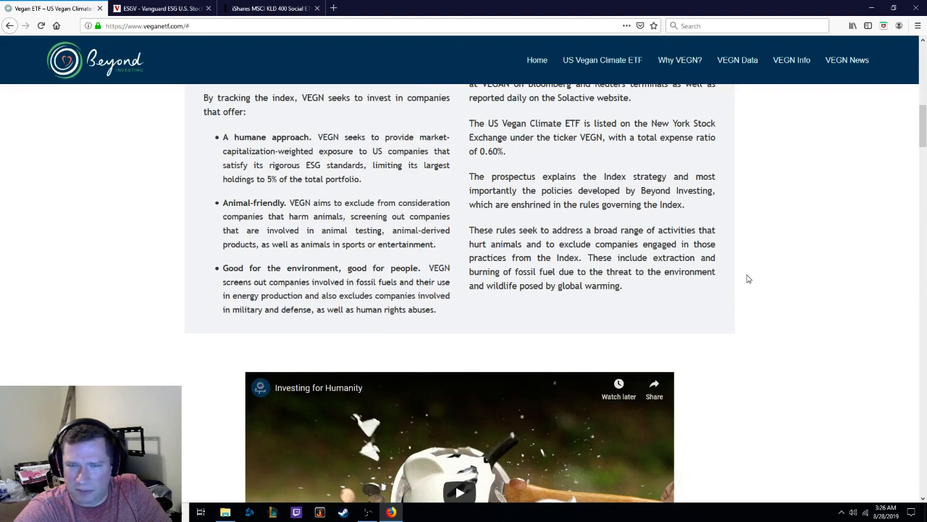
scroll("down", 3)
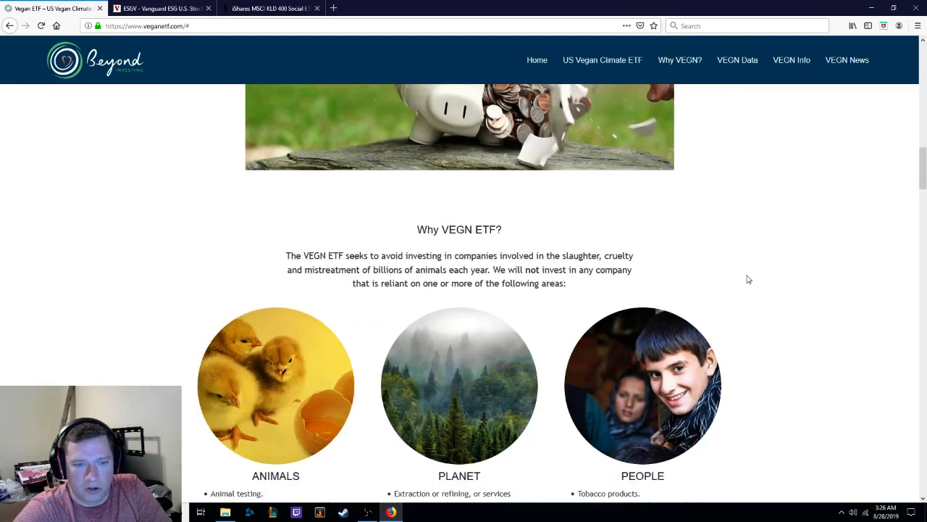
scroll("down", 3)
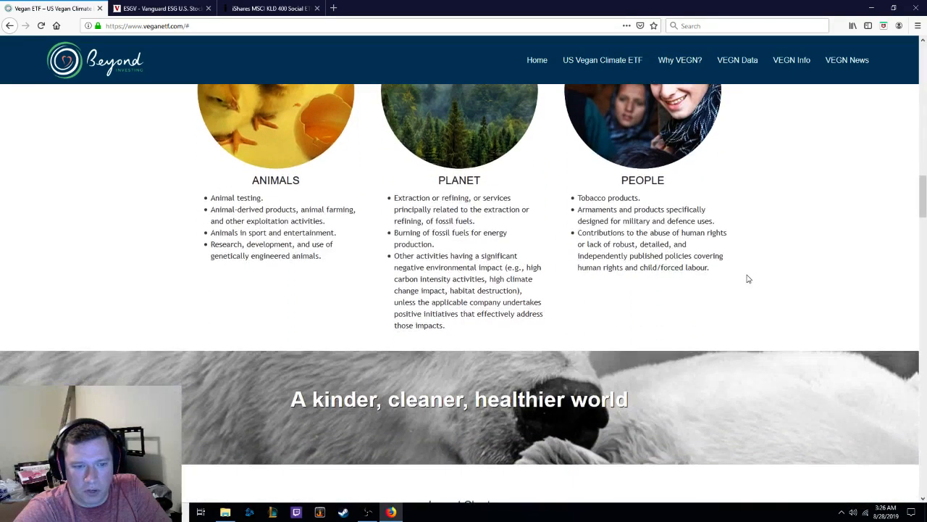
scroll("down", 3)
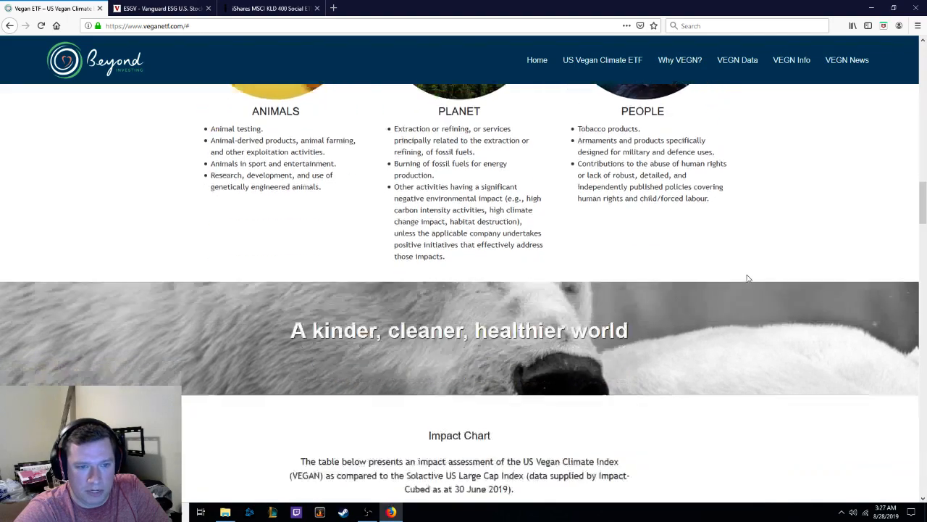
scroll("down", 3)
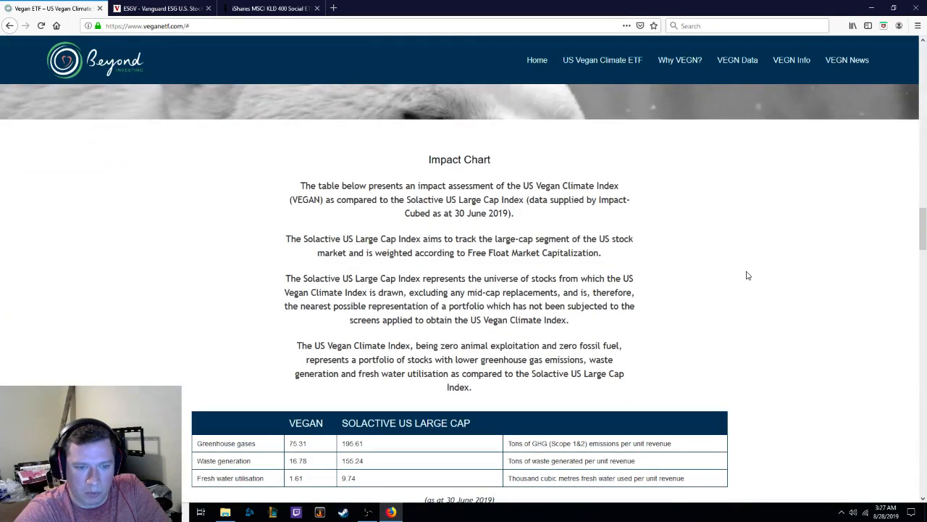
scroll("up", 3)
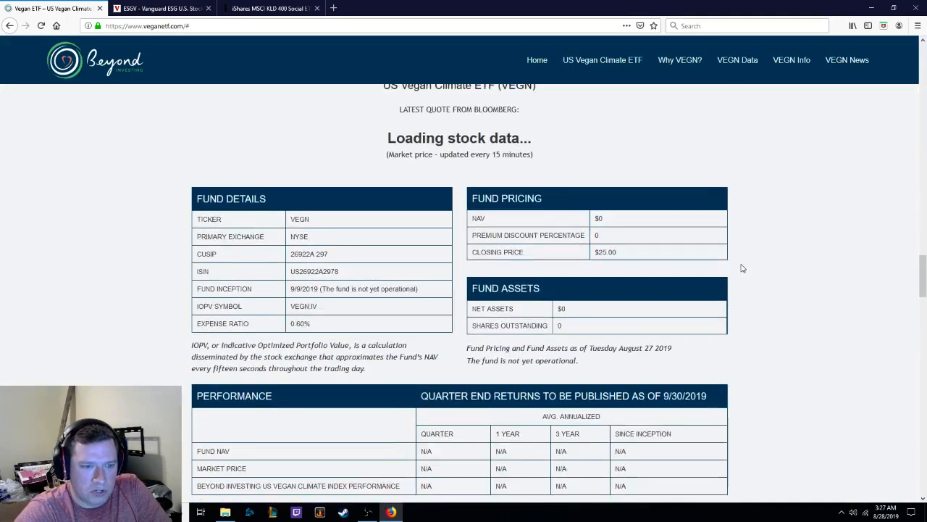
scroll("down", 3)
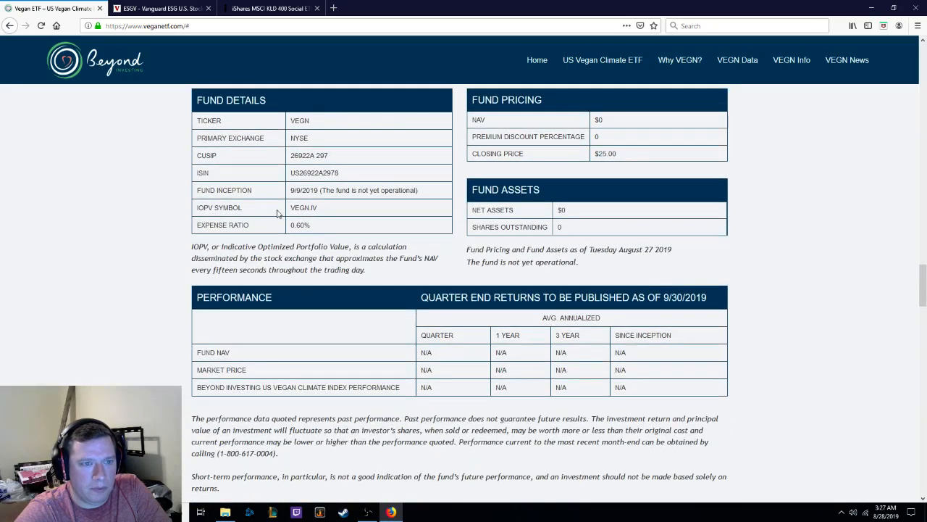
mouse_move(328, 122)
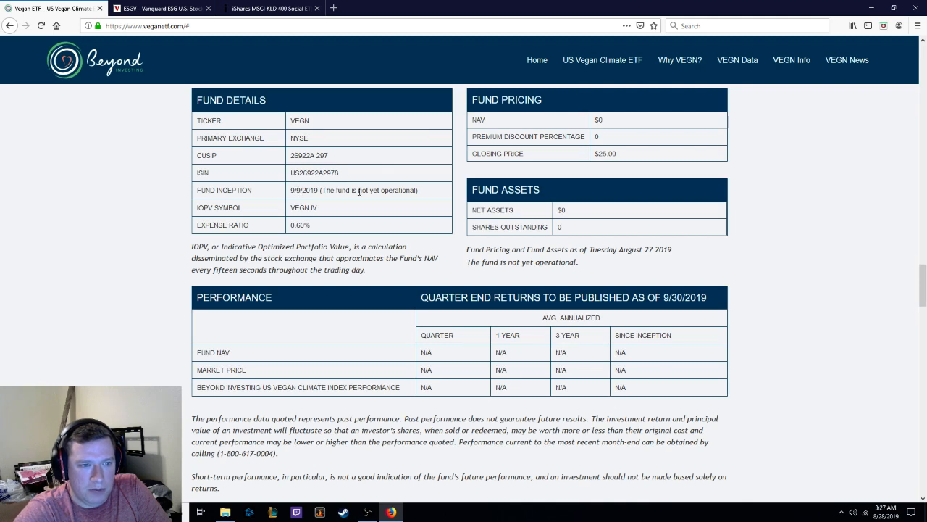
mouse_move(455, 192)
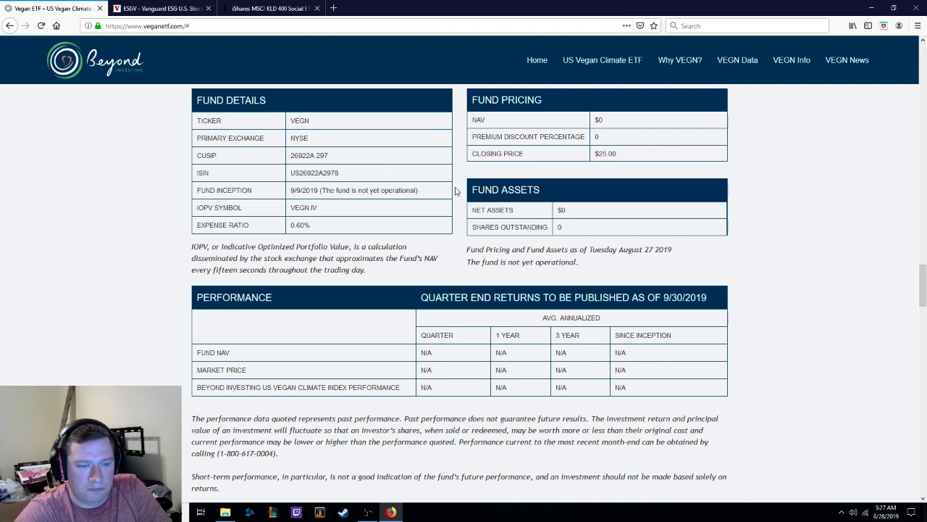
mouse_move(597, 168)
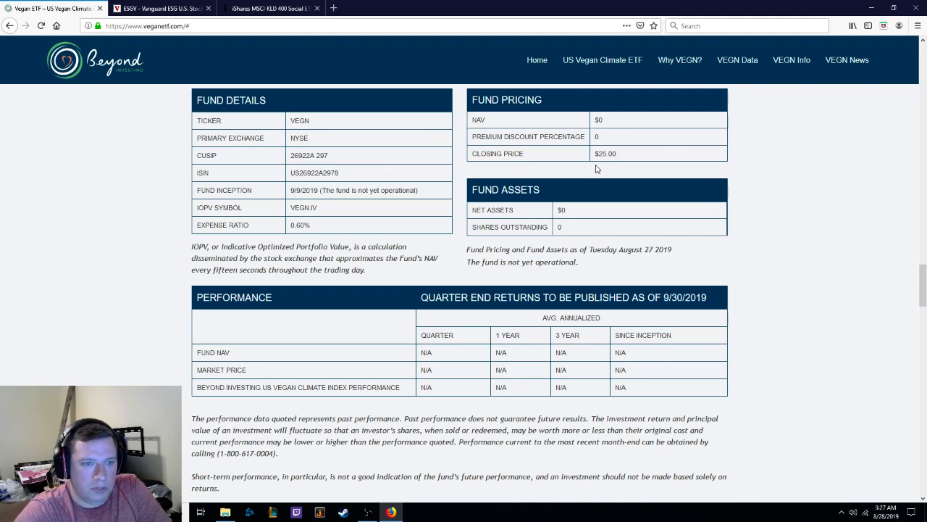
mouse_move(650, 158)
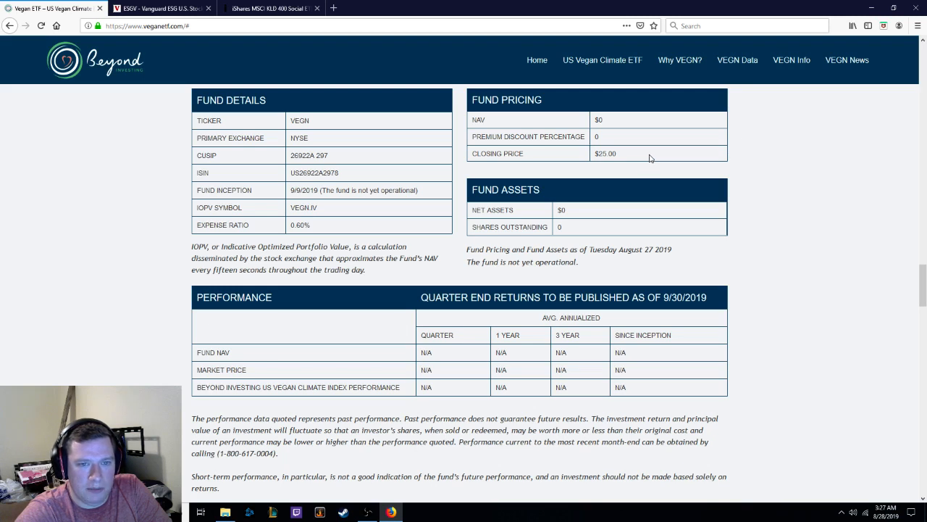
mouse_move(773, 165)
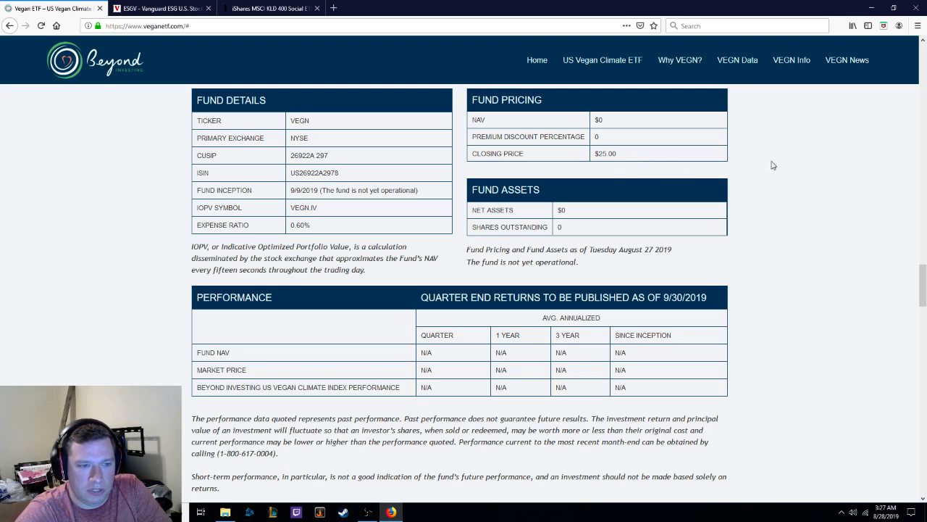
mouse_move(762, 158)
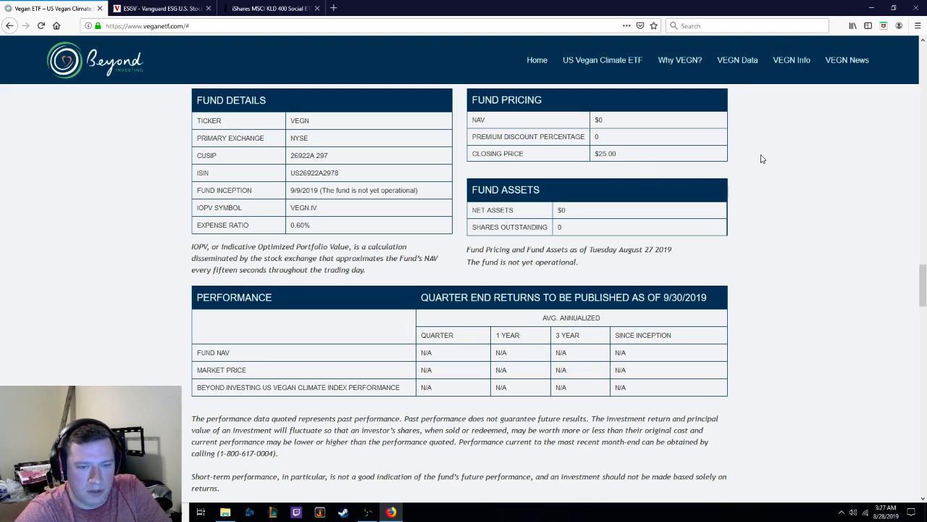
scroll("down", 3)
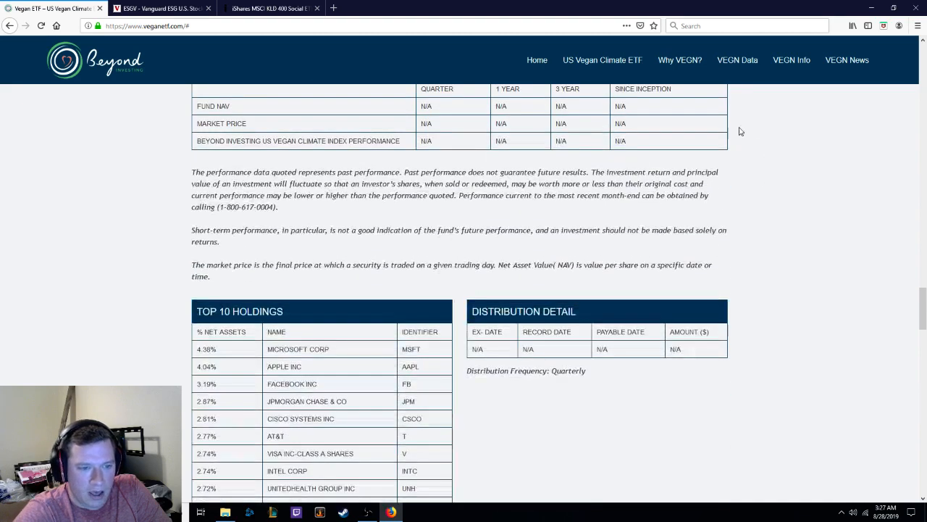
scroll("down", 3)
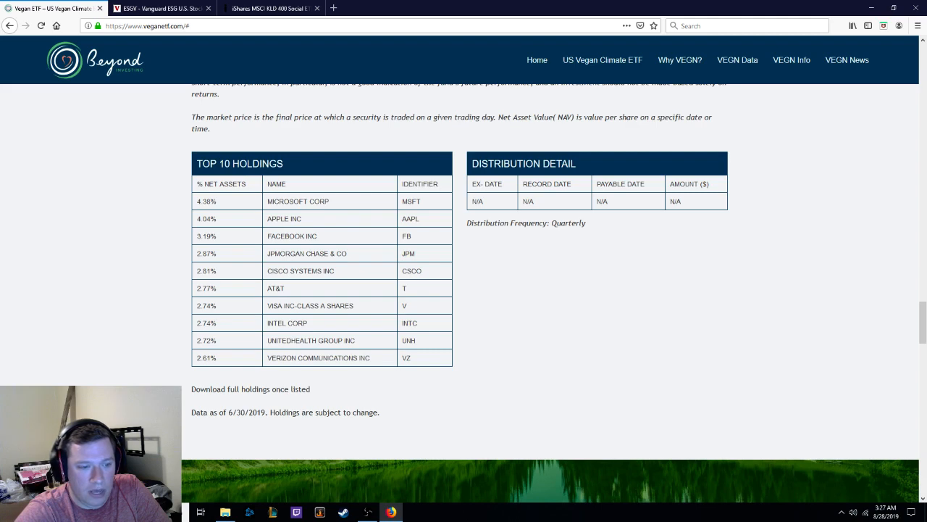
mouse_move(194, 391)
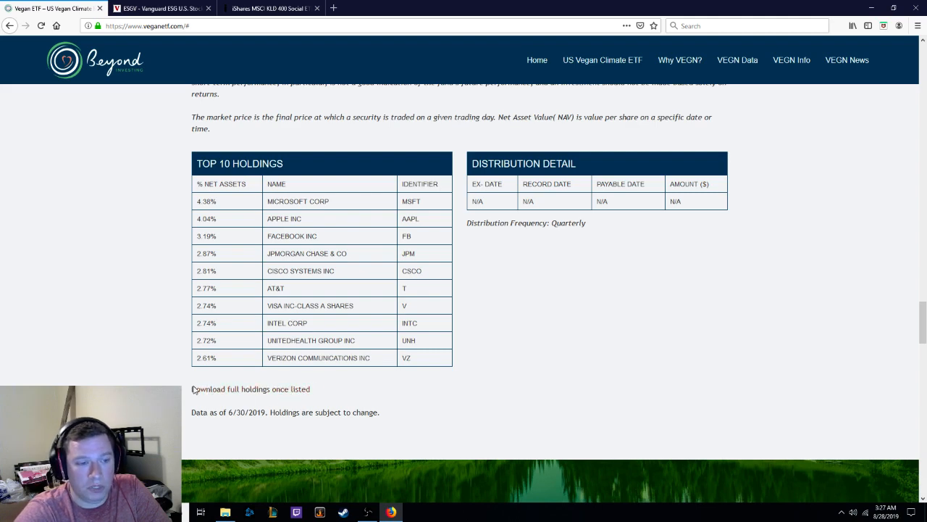
mouse_move(464, 191)
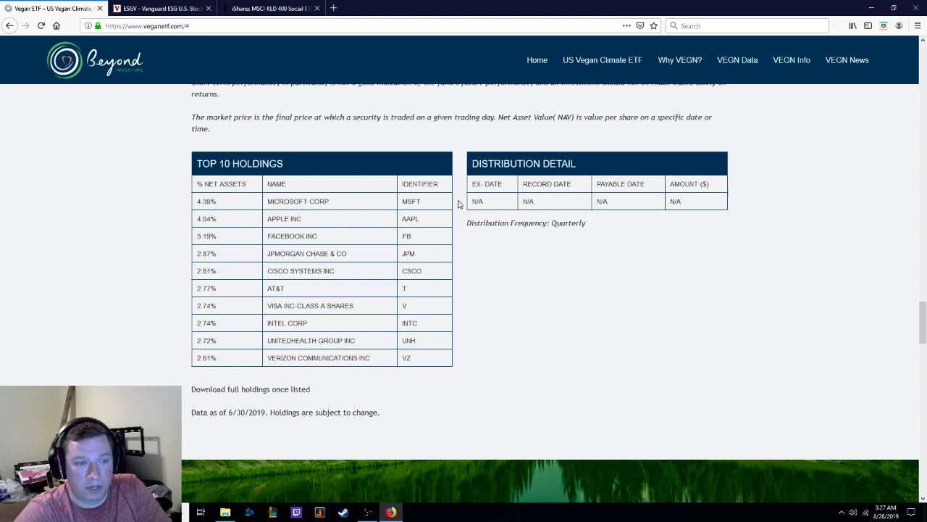
mouse_move(297, 187)
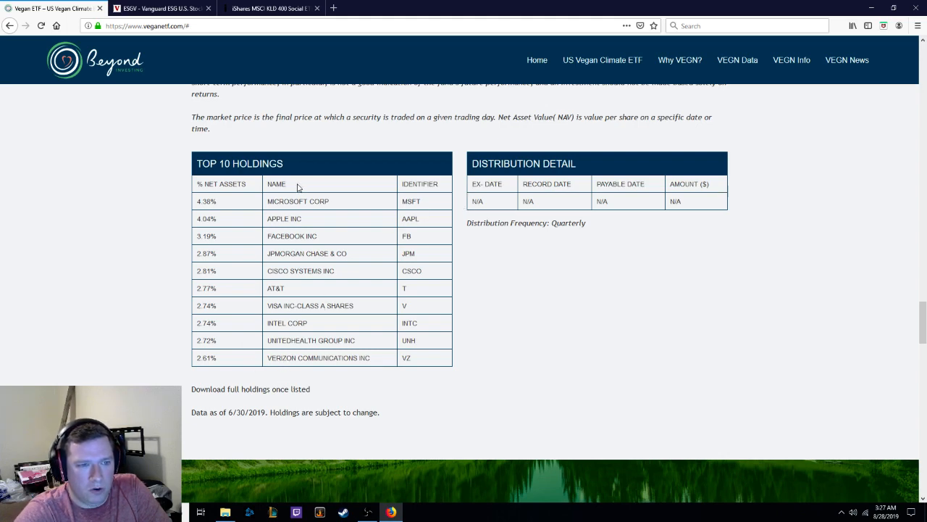
mouse_move(241, 161)
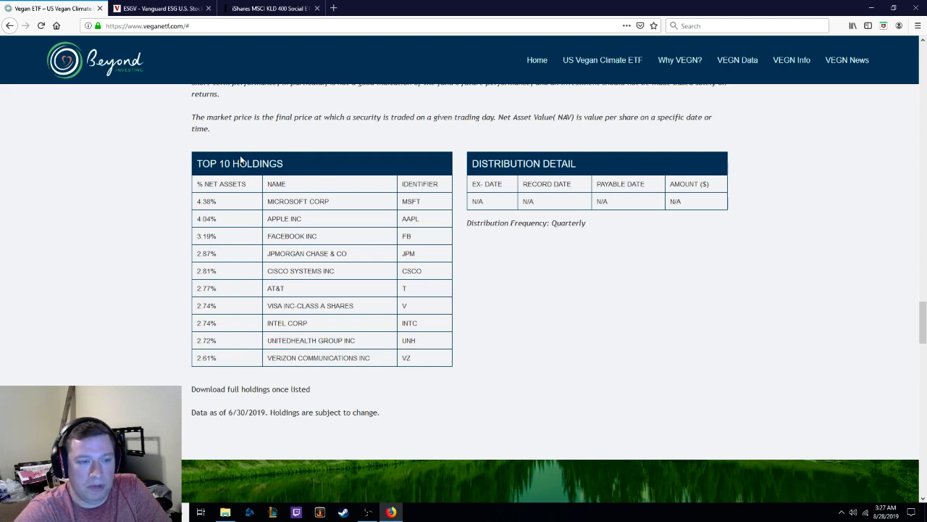
mouse_move(350, 197)
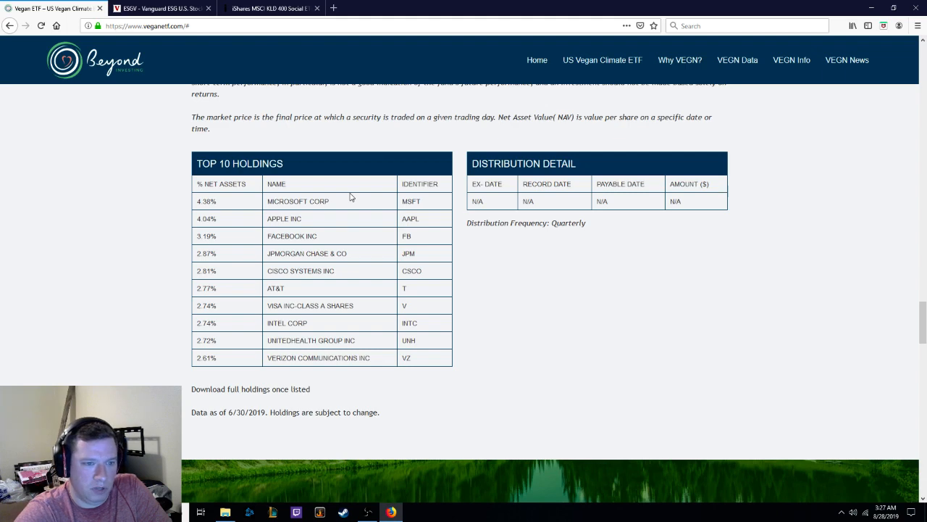
mouse_move(347, 243)
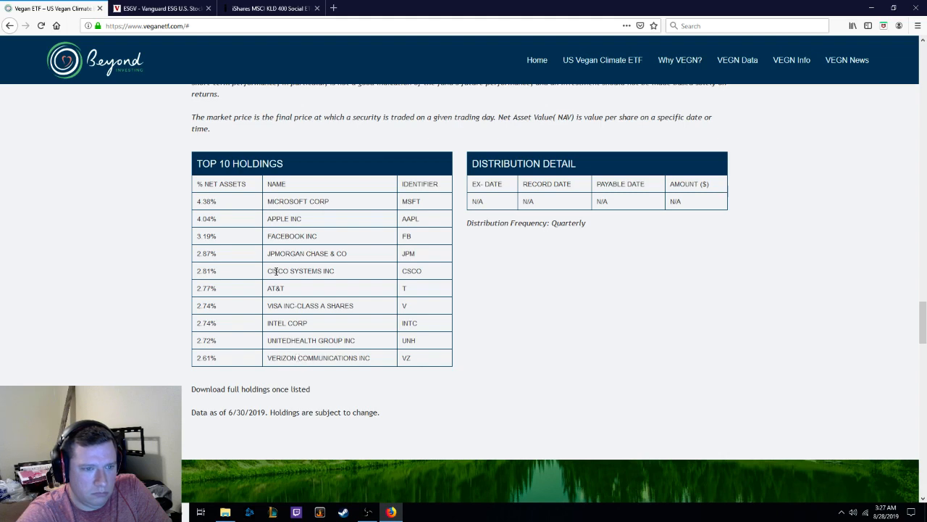
mouse_move(365, 331)
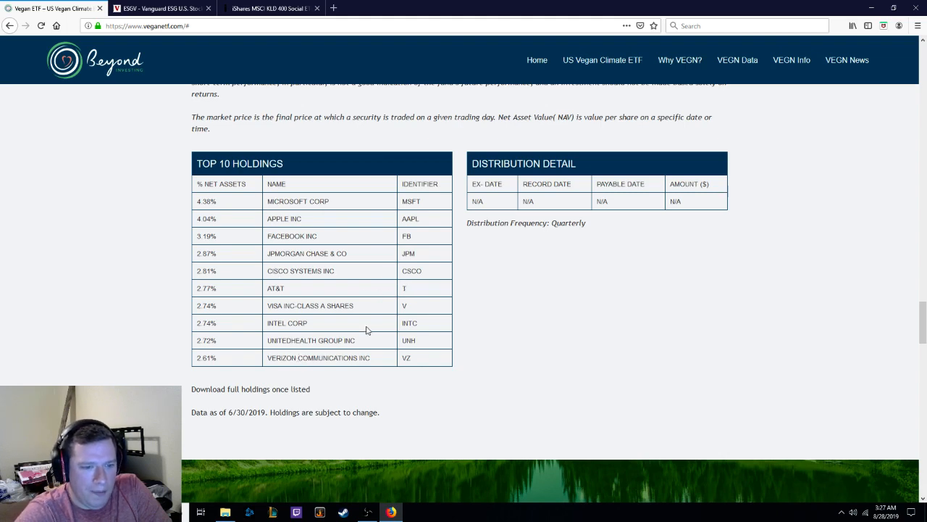
mouse_move(389, 362)
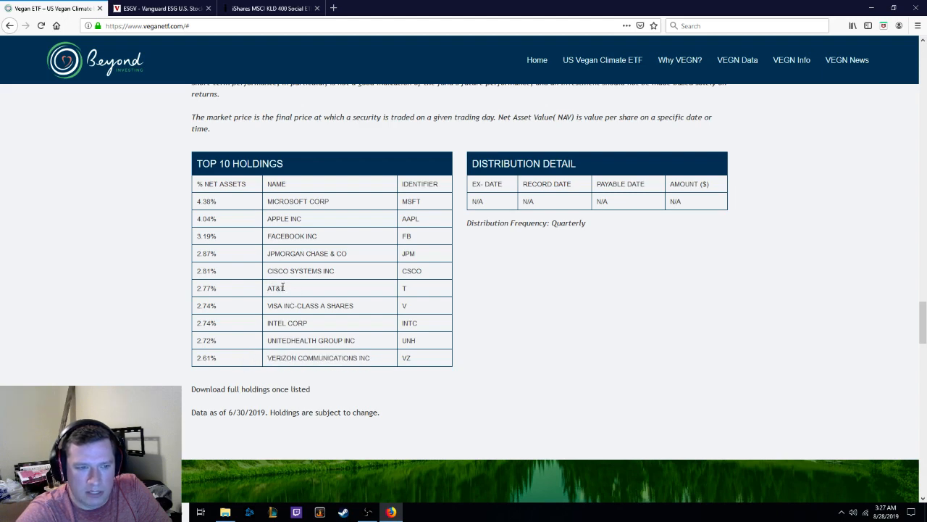
mouse_move(464, 277)
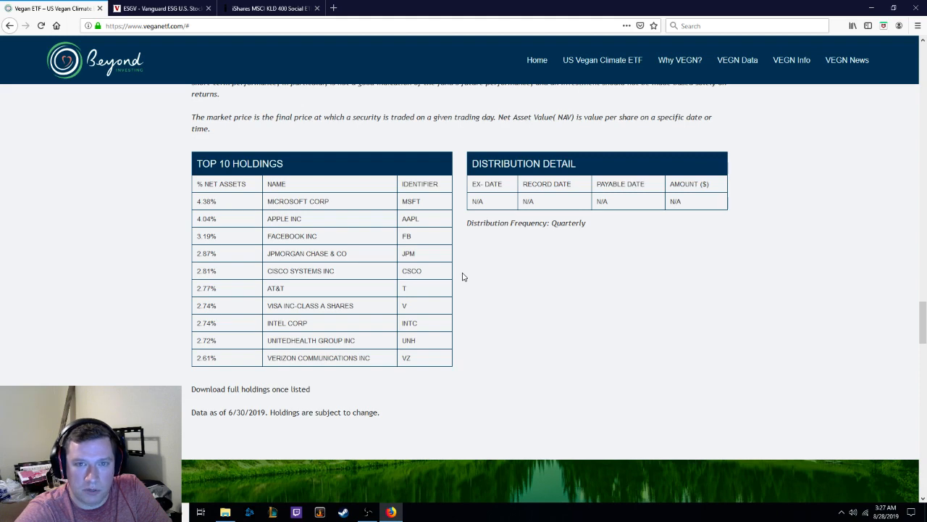
mouse_move(461, 264)
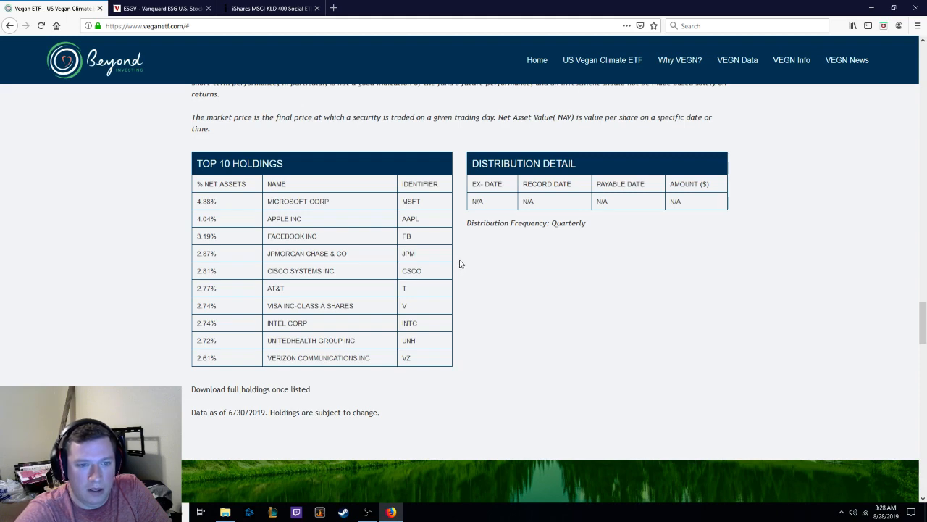
mouse_move(210, 152)
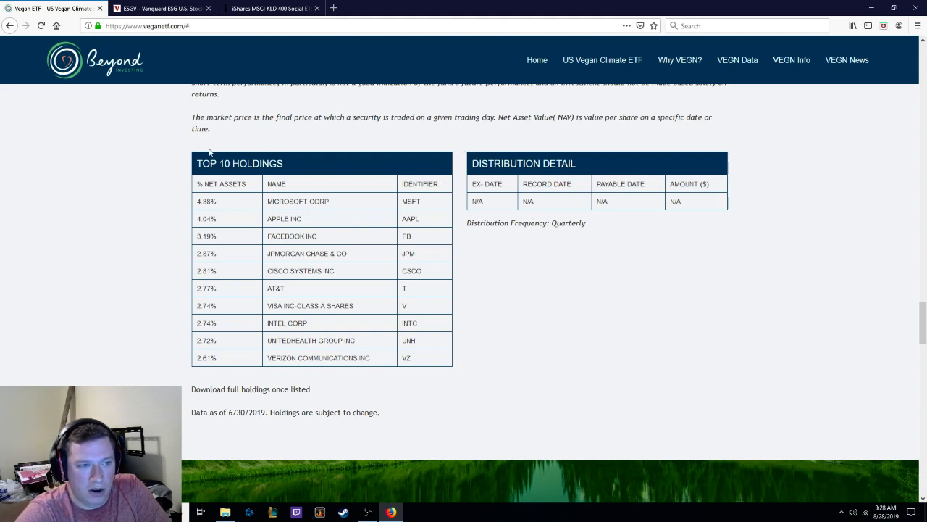
mouse_move(128, 213)
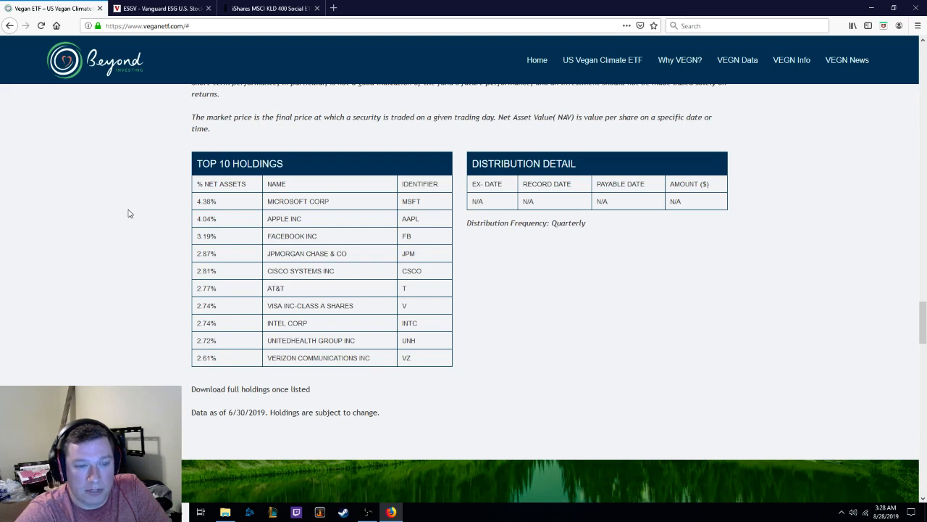
mouse_move(136, 205)
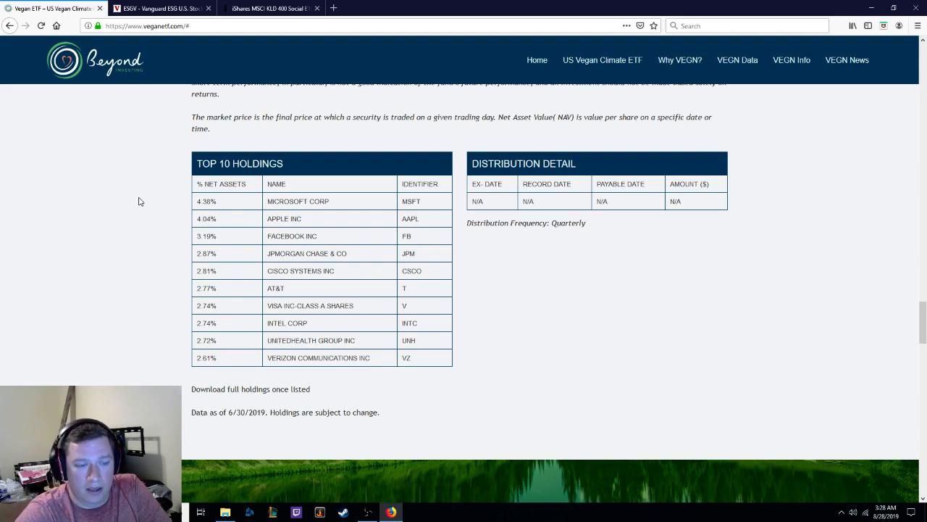
mouse_move(130, 281)
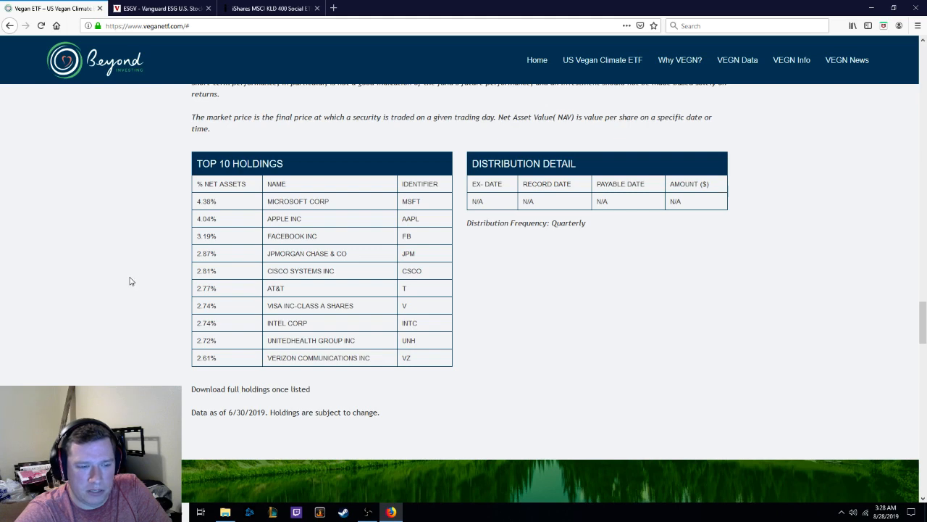
mouse_move(742, 261)
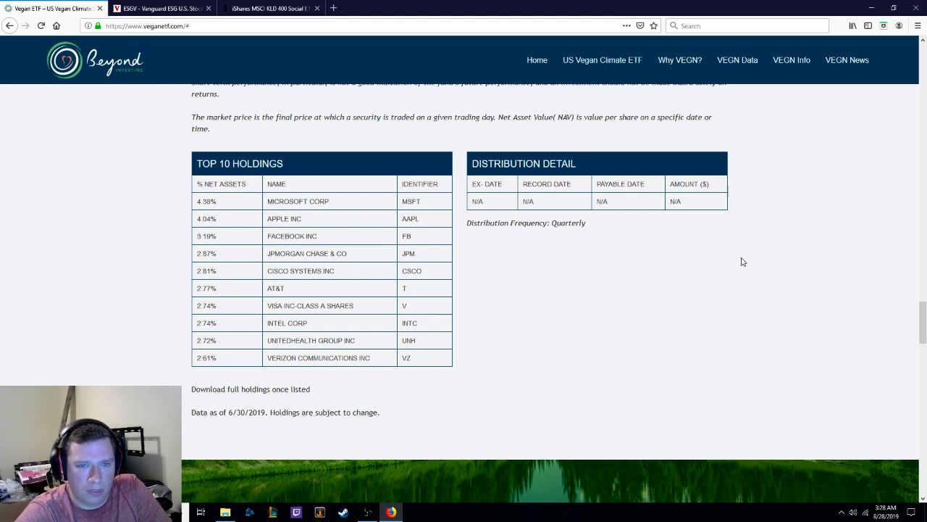
mouse_move(769, 259)
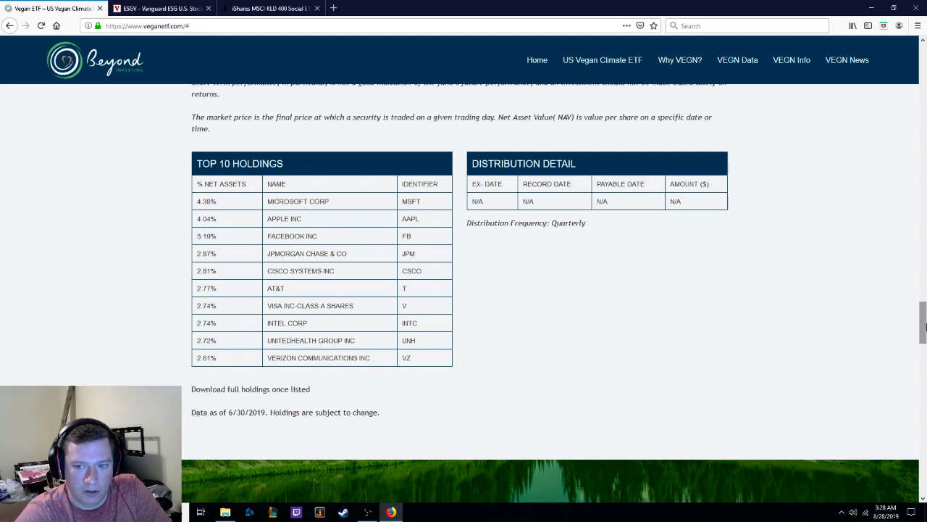
- Scroll back up to VEGN's Fund Details table showing its 0.60% expense ratio
scroll("up", 3)
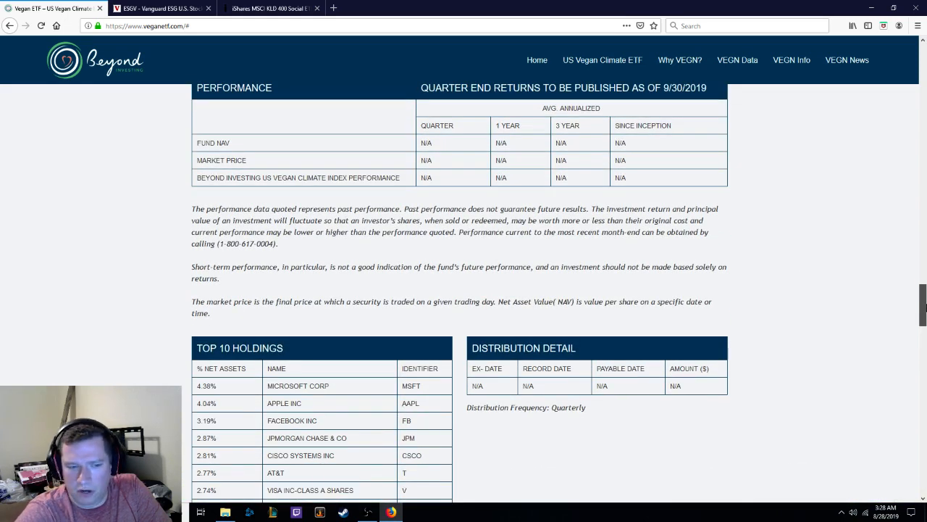
scroll("up", 3)
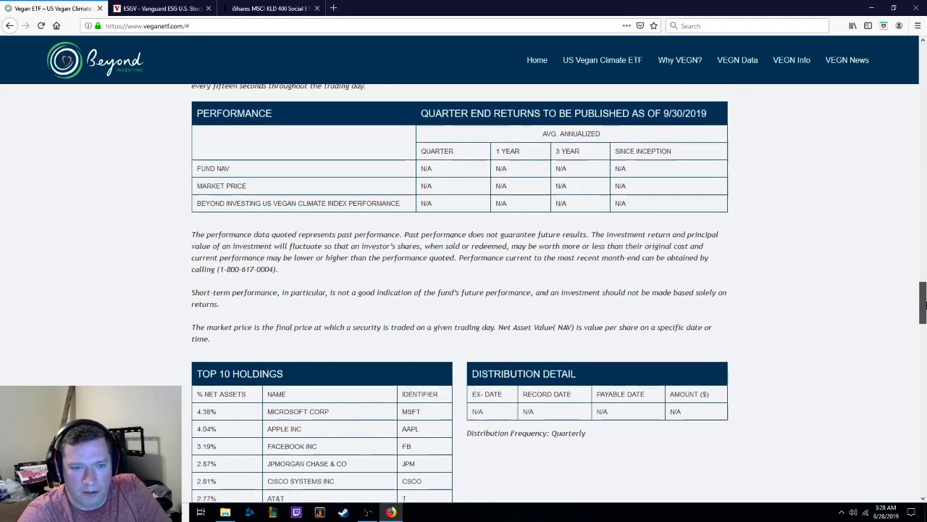
scroll("up", 3)
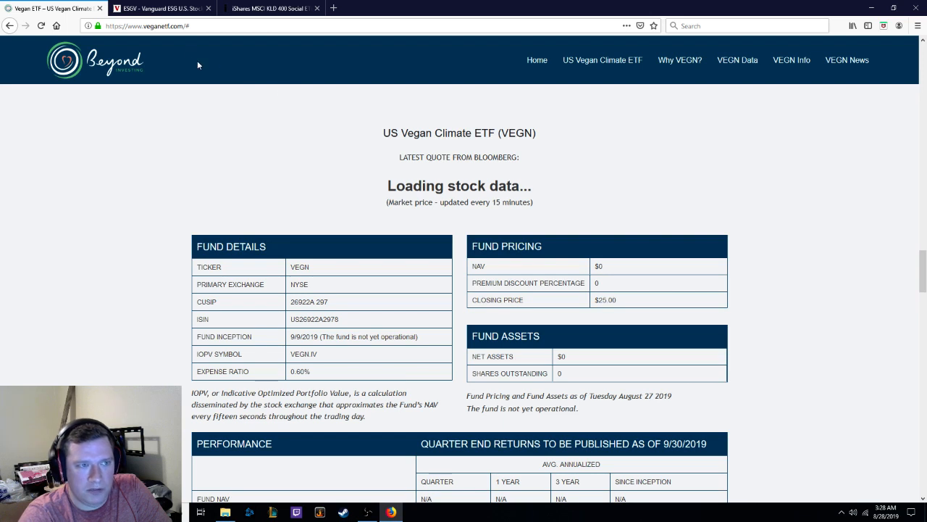
mouse_move(245, 118)
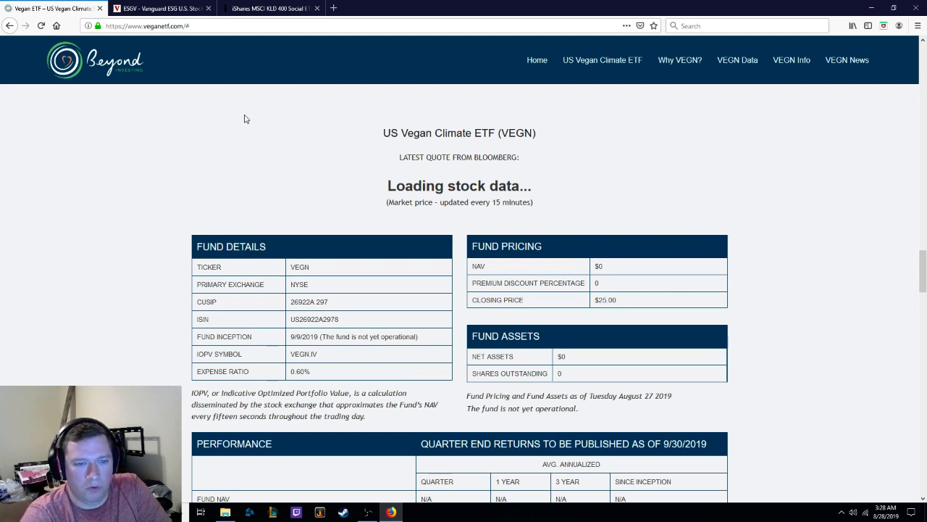
mouse_move(214, 93)
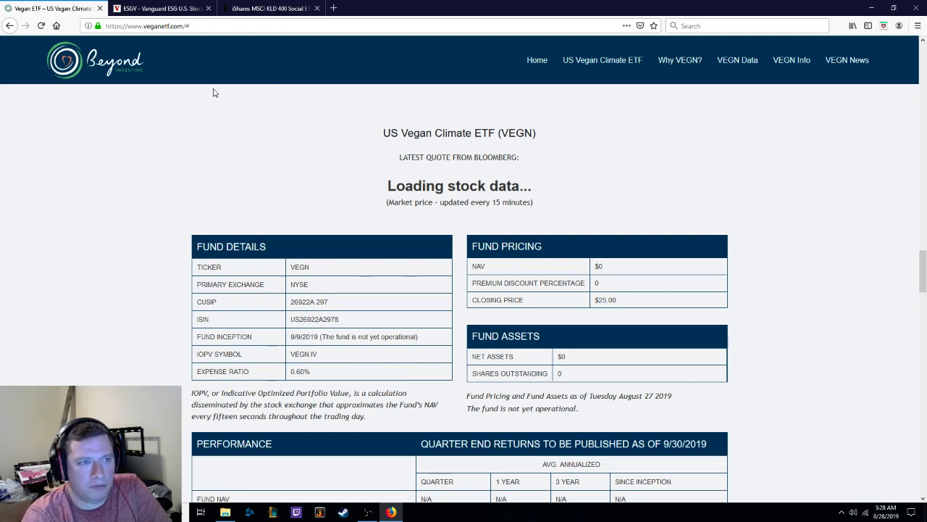
- Switch to the Vanguard ESGV tab and highlight the excluded industries in its overview summary
left_click(159, 9)
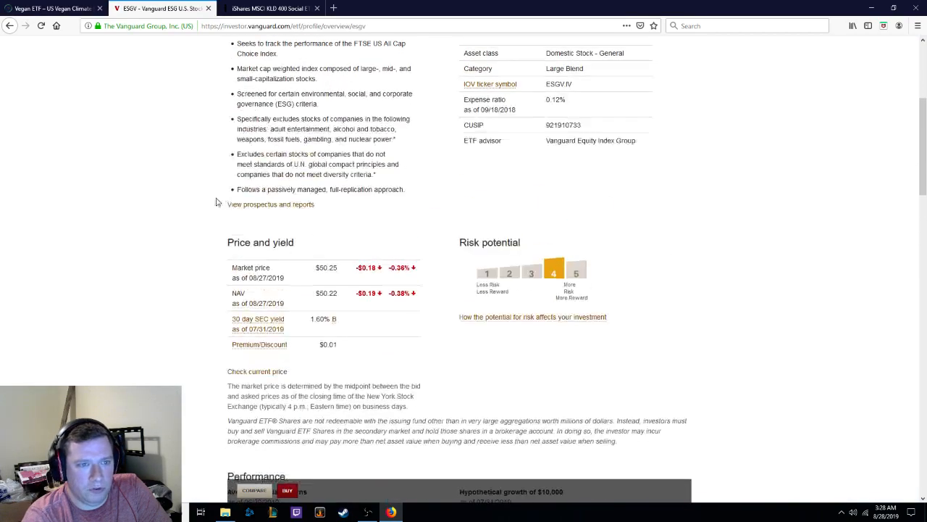
scroll("up", 3)
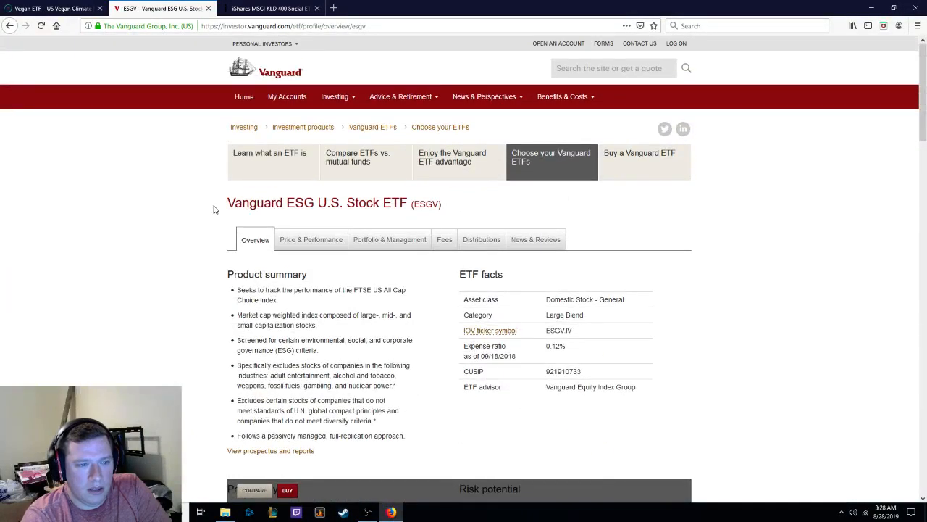
mouse_move(197, 197)
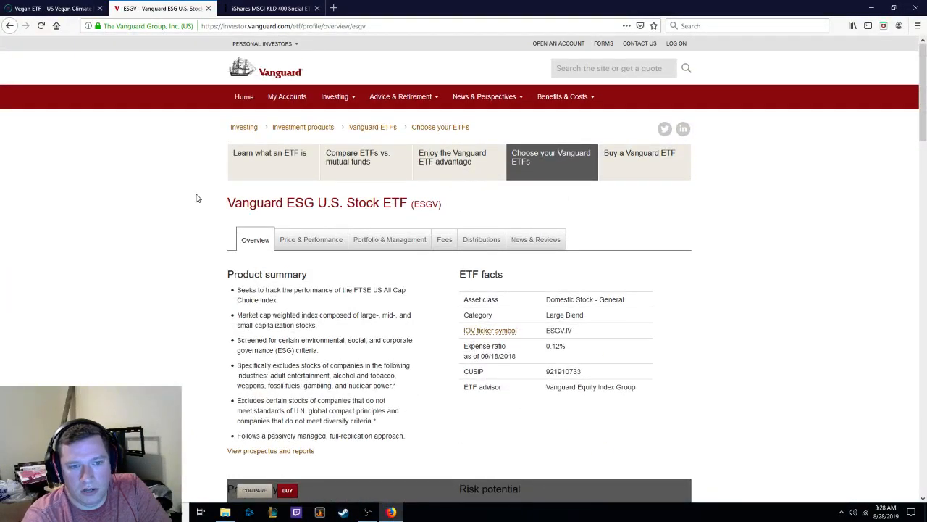
mouse_move(206, 261)
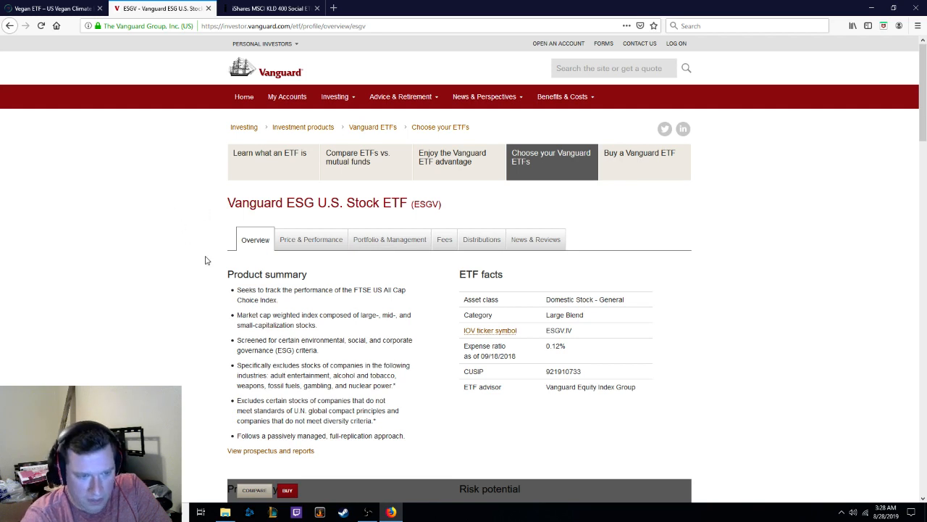
mouse_move(185, 243)
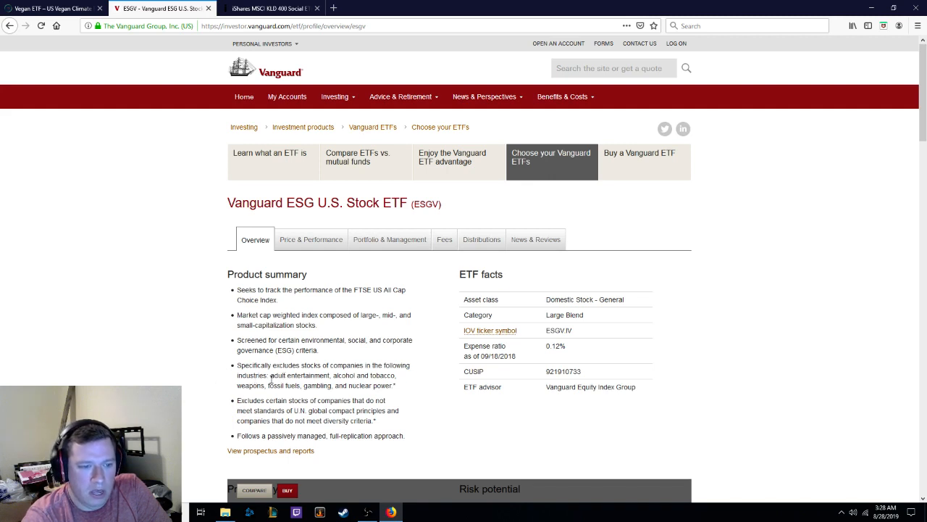
left_click_drag(269, 375, 397, 386)
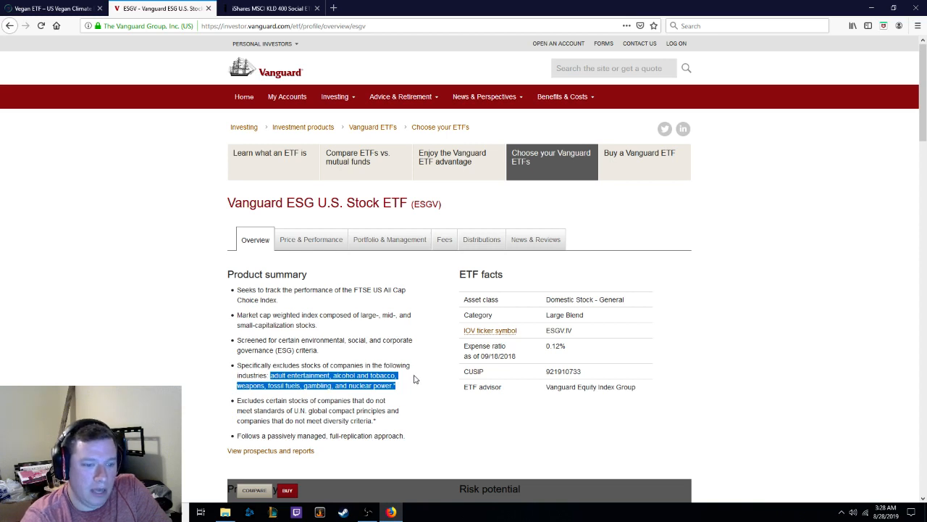
left_click(423, 371)
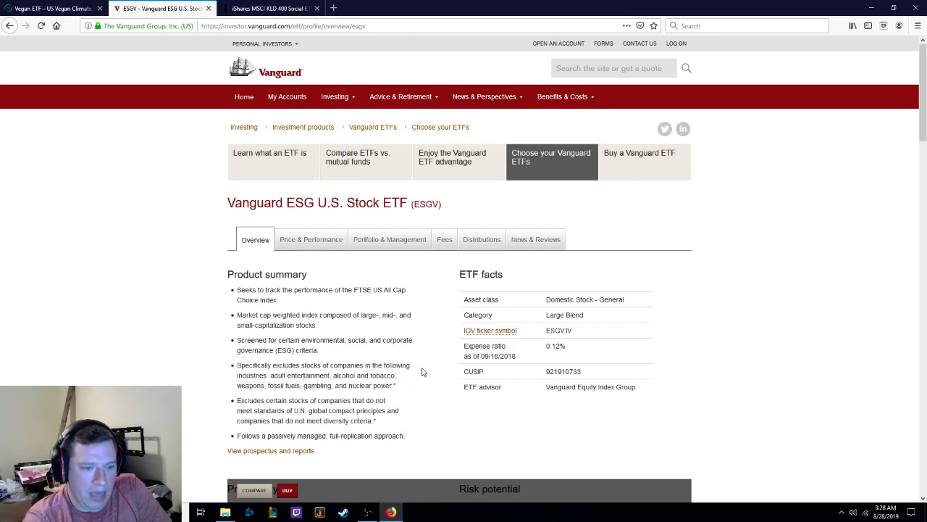
mouse_move(354, 412)
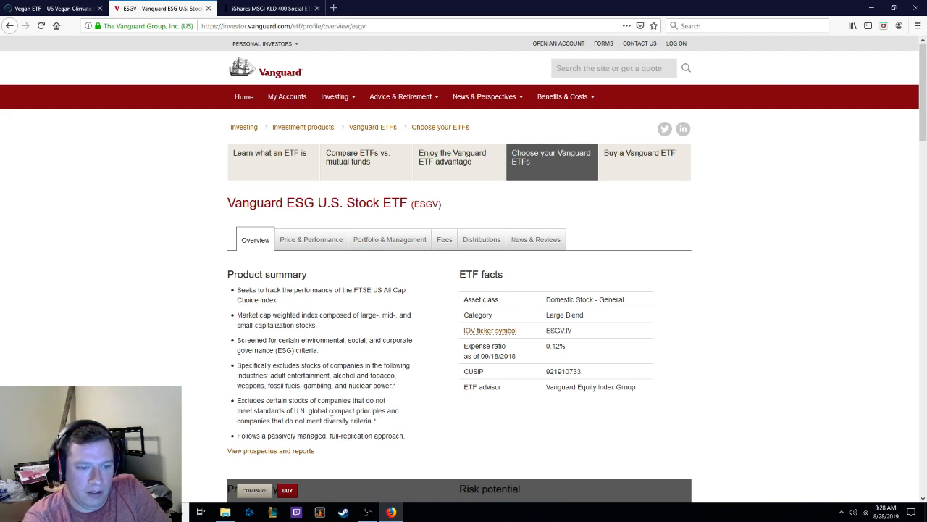
mouse_move(420, 414)
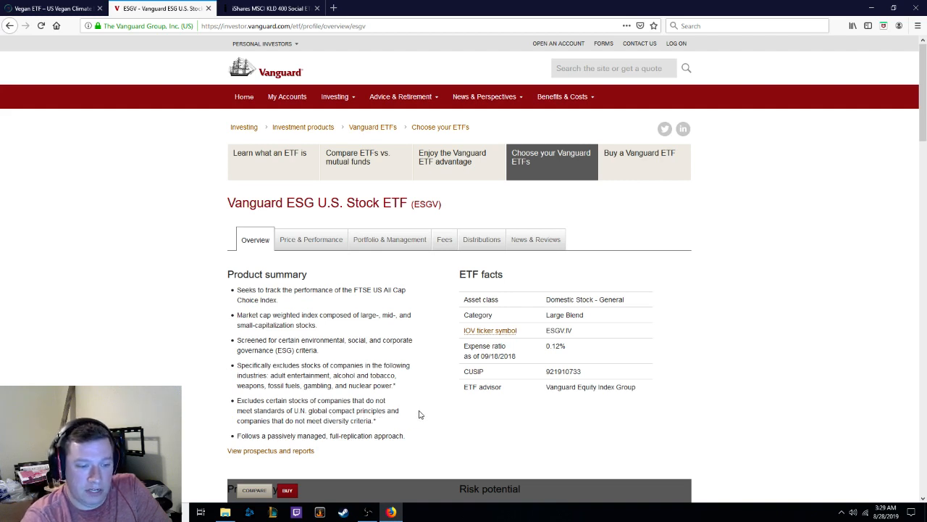
mouse_move(426, 397)
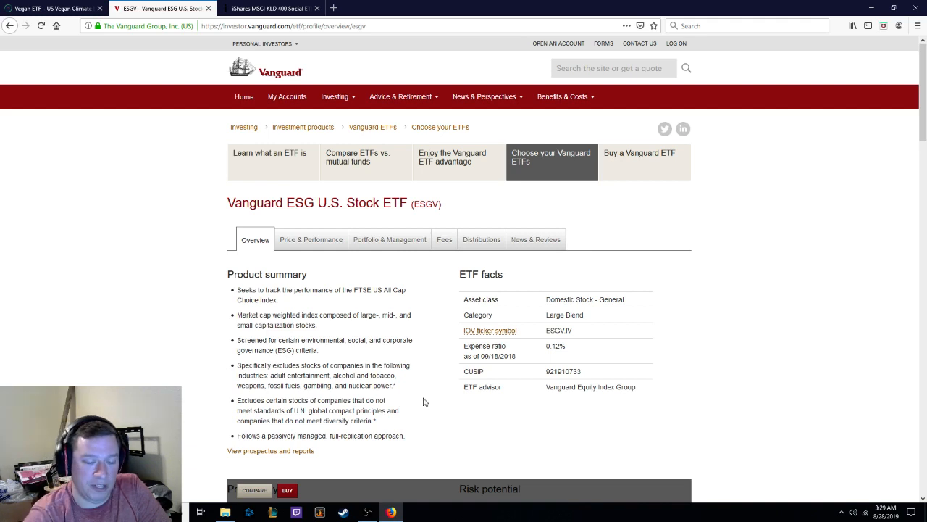
mouse_move(155, 334)
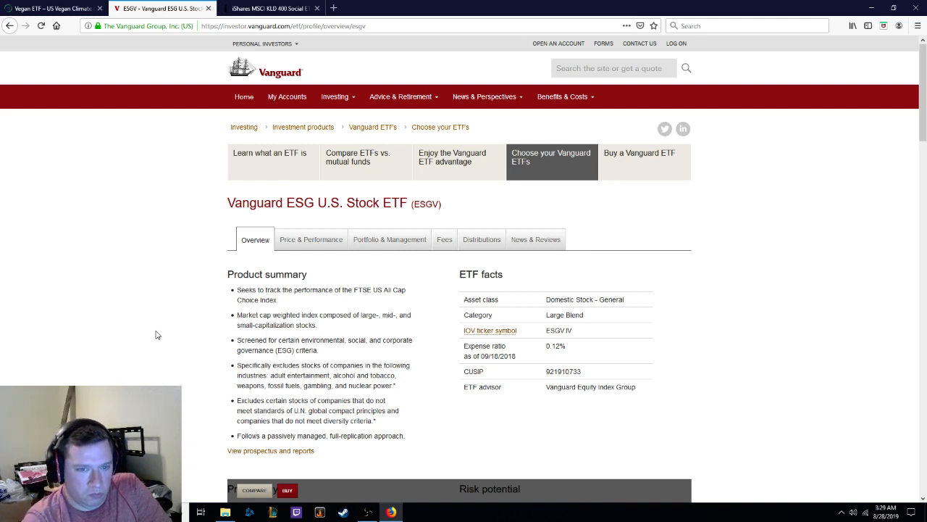
- Show ESGV's Price & Performance section with its ten-year price history chart
scroll("down", 3)
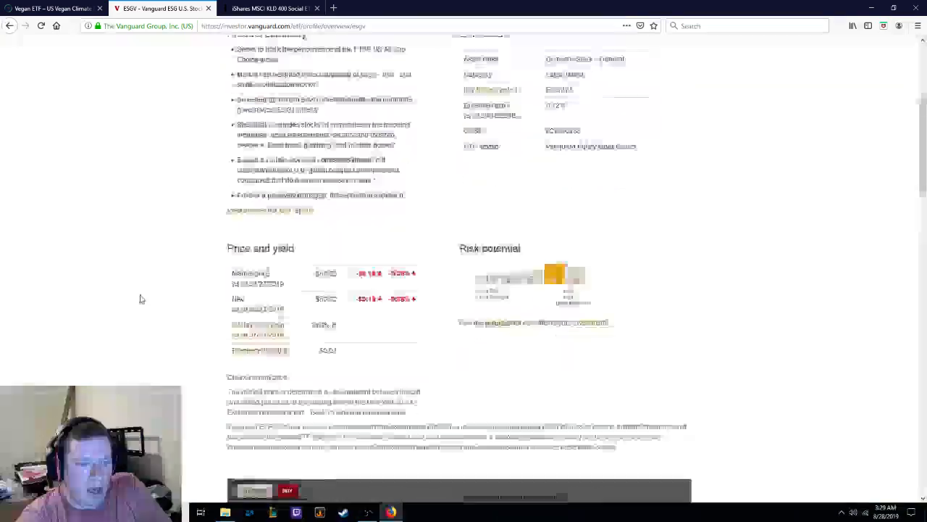
scroll("down", 3)
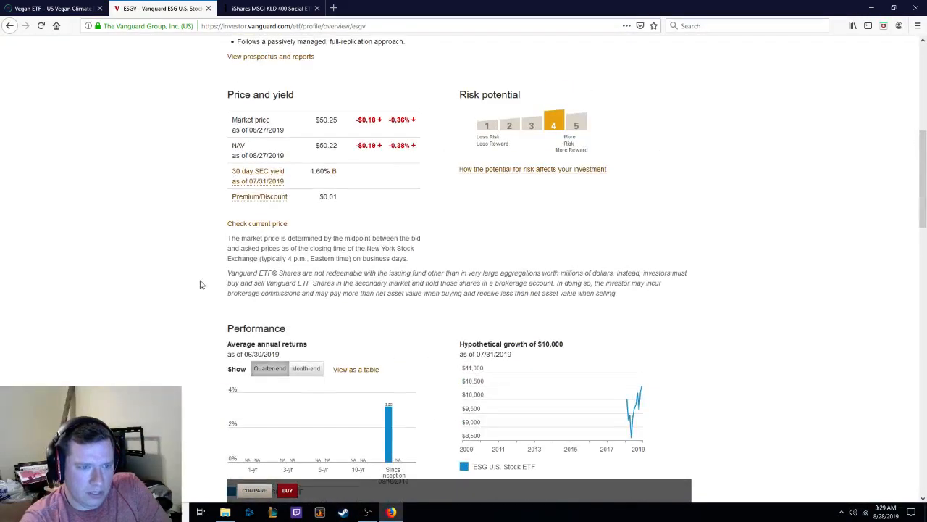
scroll("up", 3)
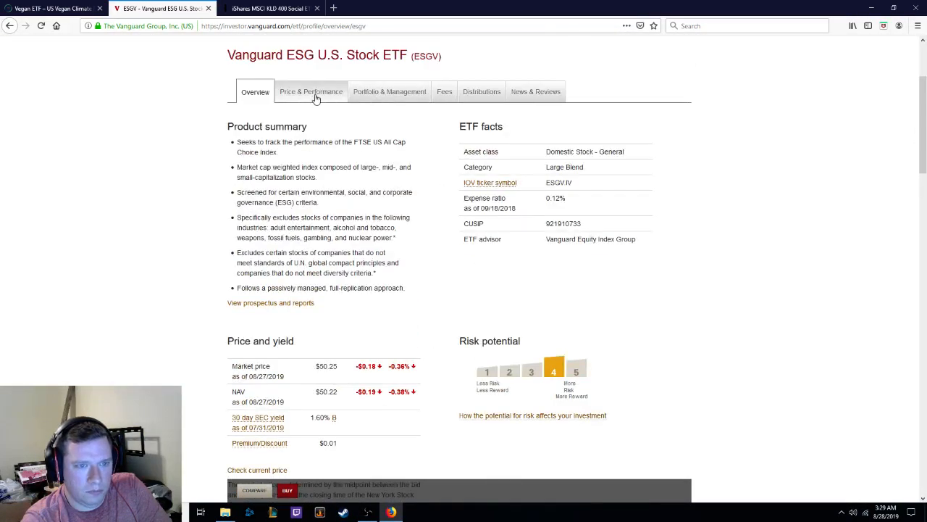
left_click(310, 91)
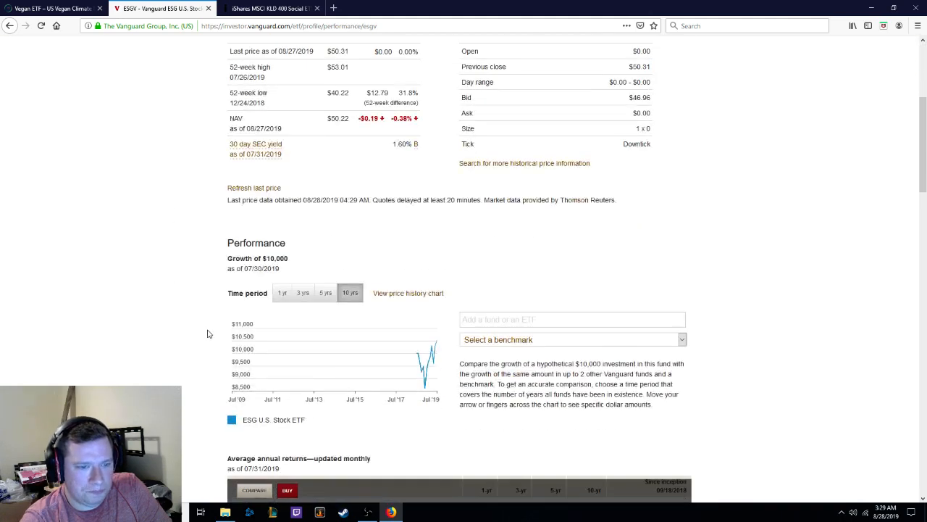
left_click(409, 292)
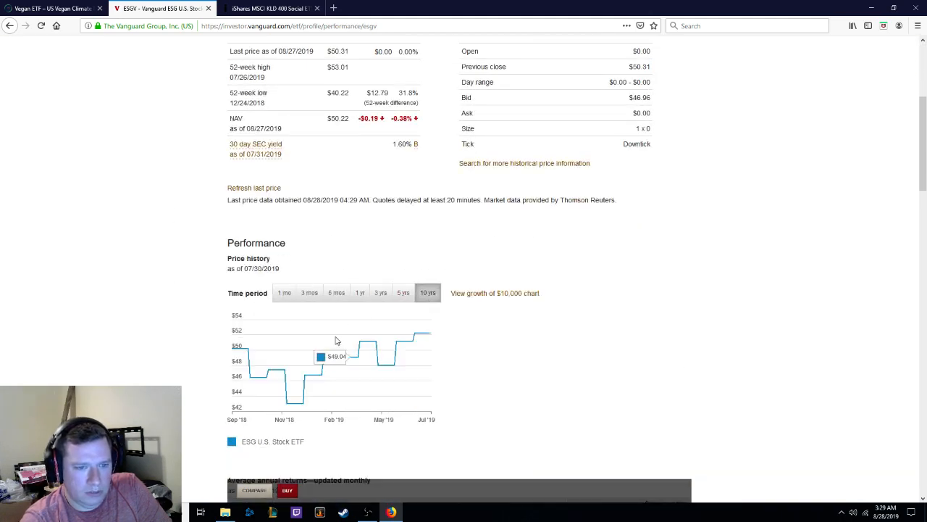
mouse_move(239, 349)
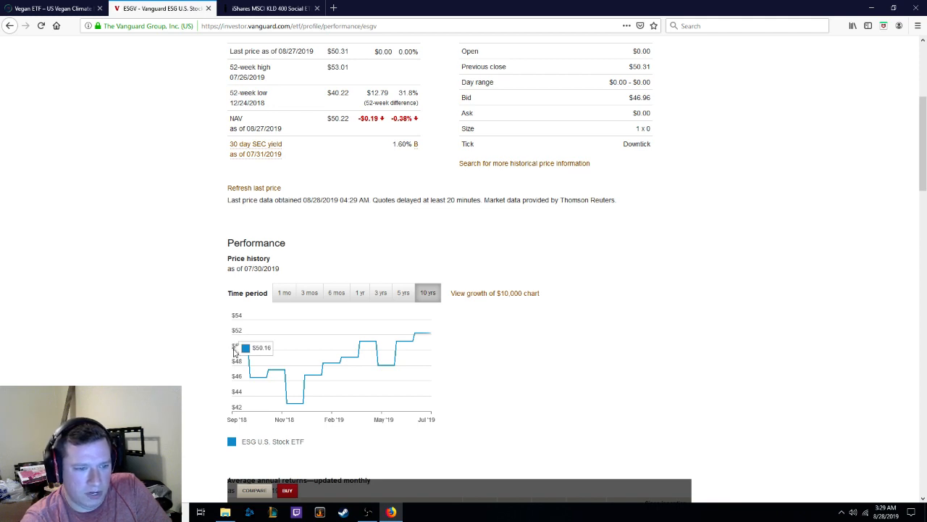
mouse_move(295, 405)
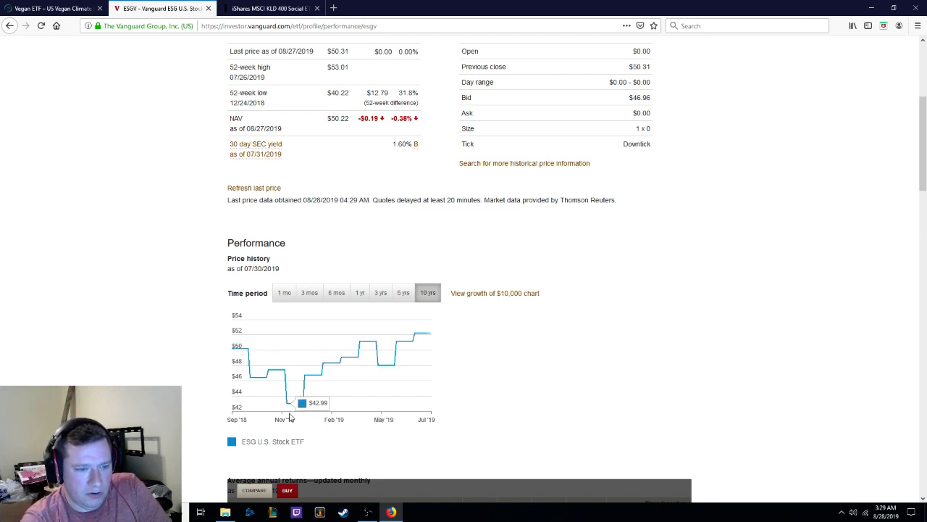
mouse_move(520, 303)
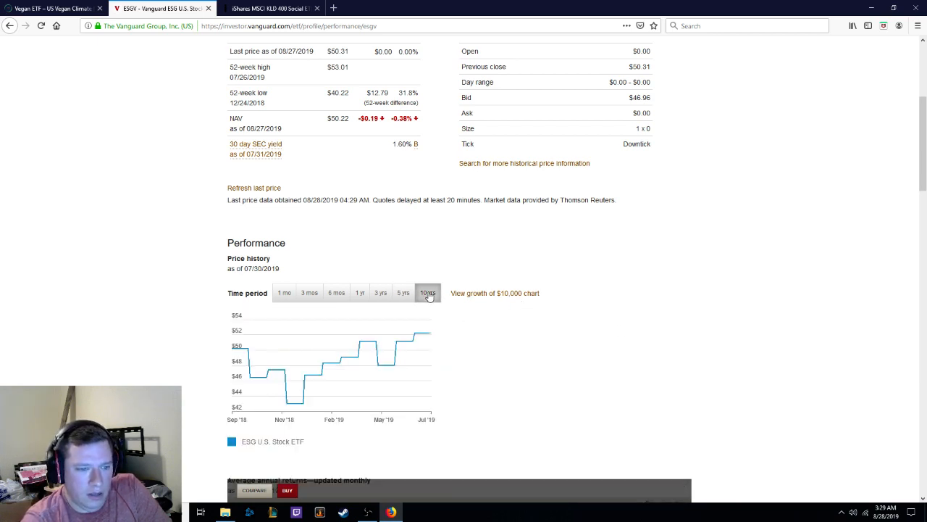
left_click(381, 292)
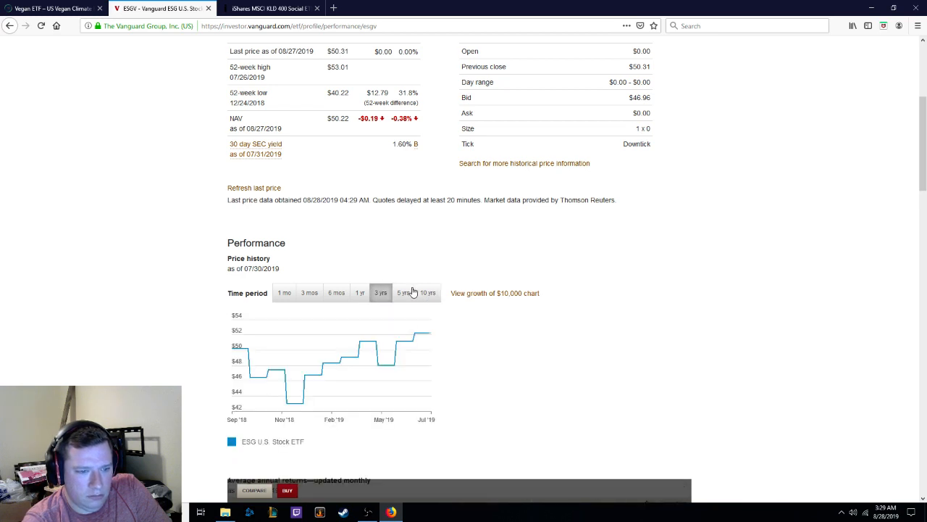
left_click(428, 293)
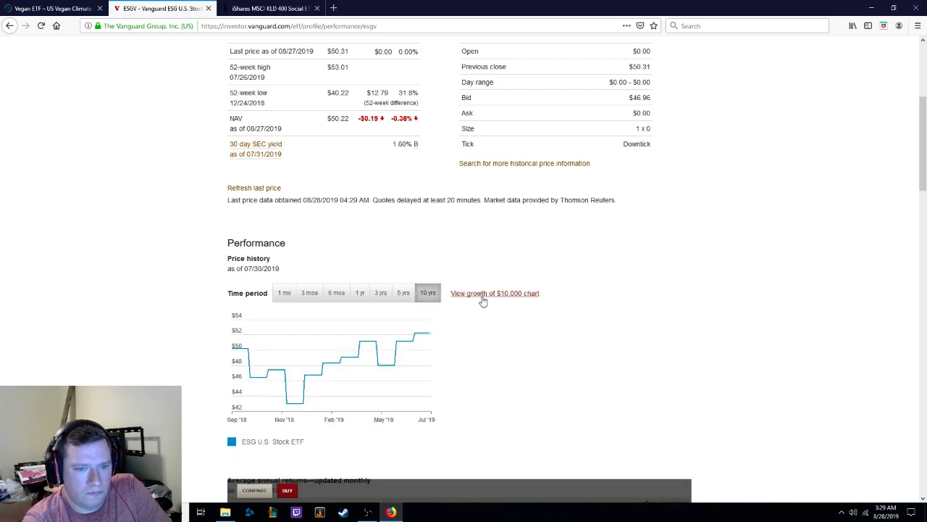
- Scroll through ESGV's average annual returns tables down to its price data
scroll("down", 3)
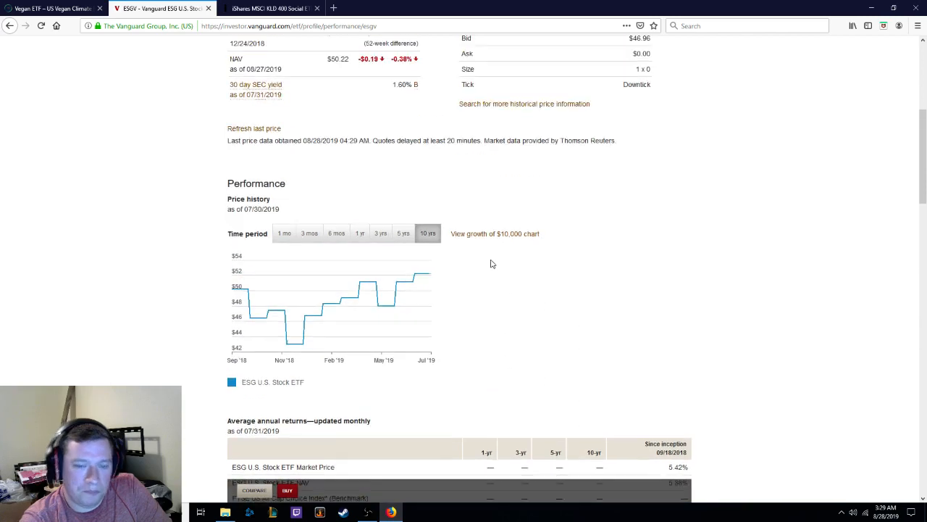
scroll("down", 3)
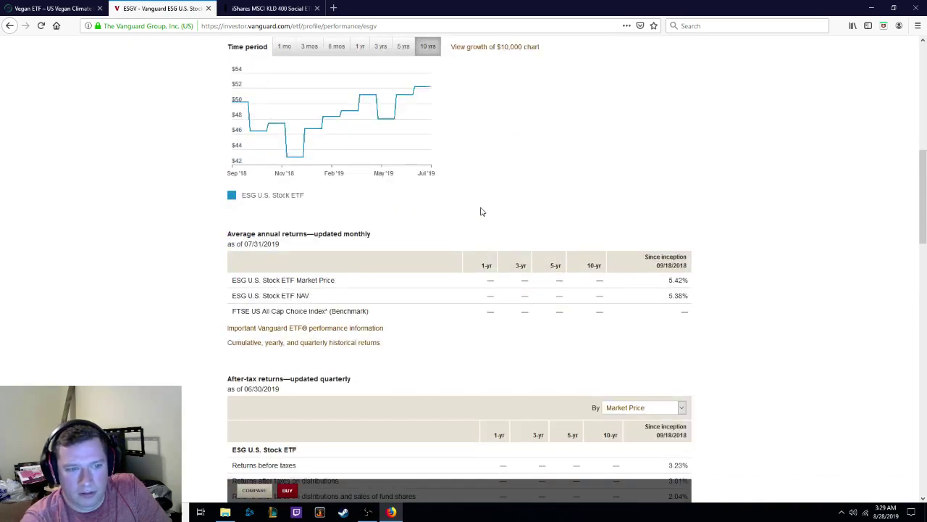
scroll("down", 3)
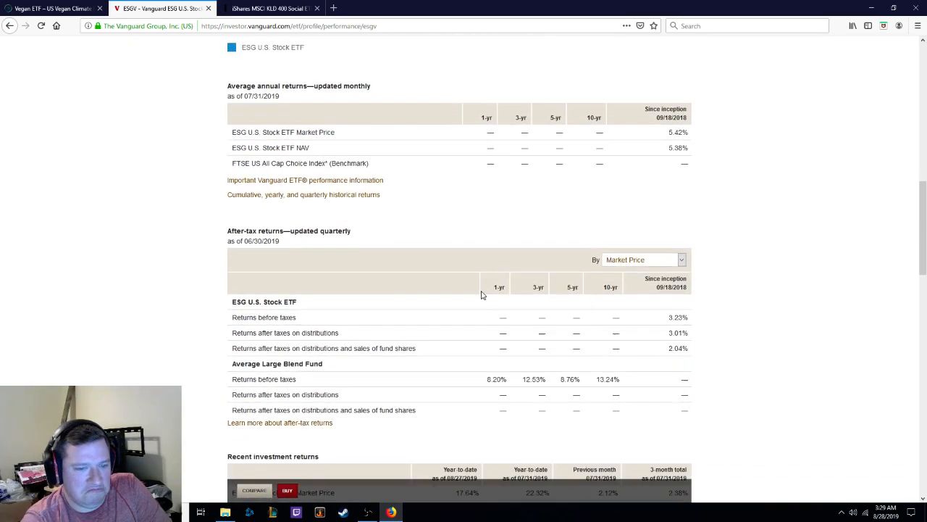
scroll("down", 3)
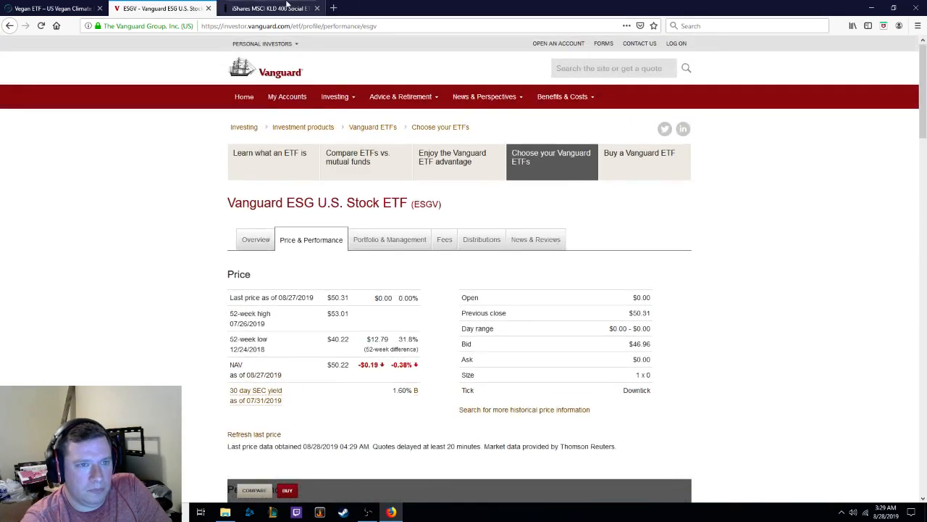
- On the iShares DSI tab, view the full growth of $10,000 chart and its Historical NAVs, then close it
left_click(268, 9)
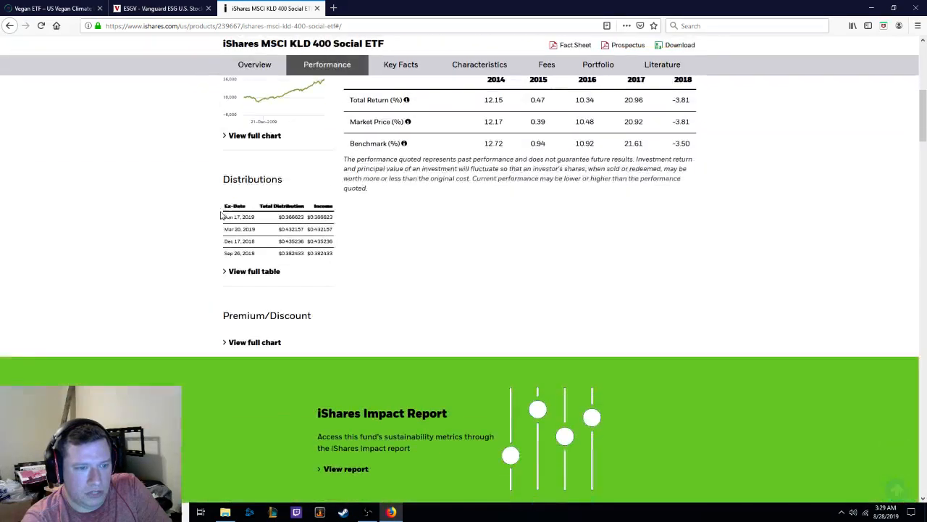
left_click(255, 135)
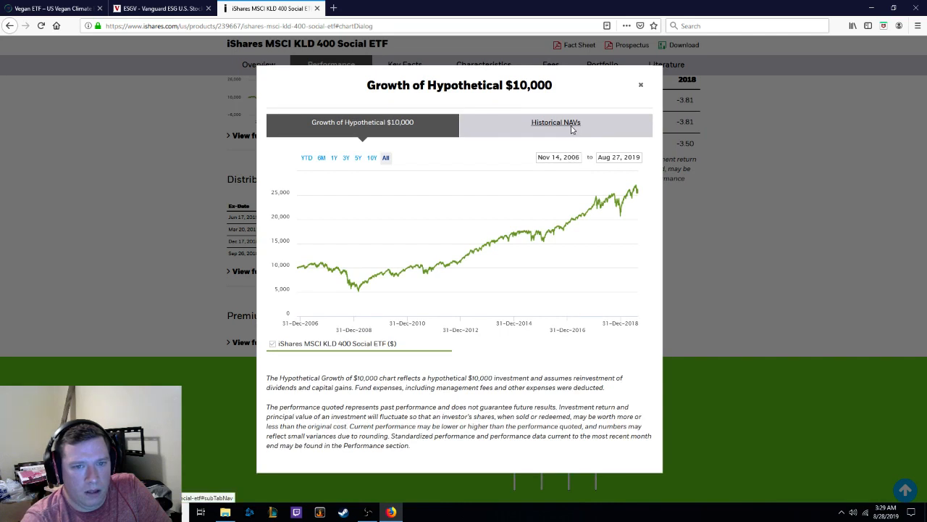
left_click(556, 122)
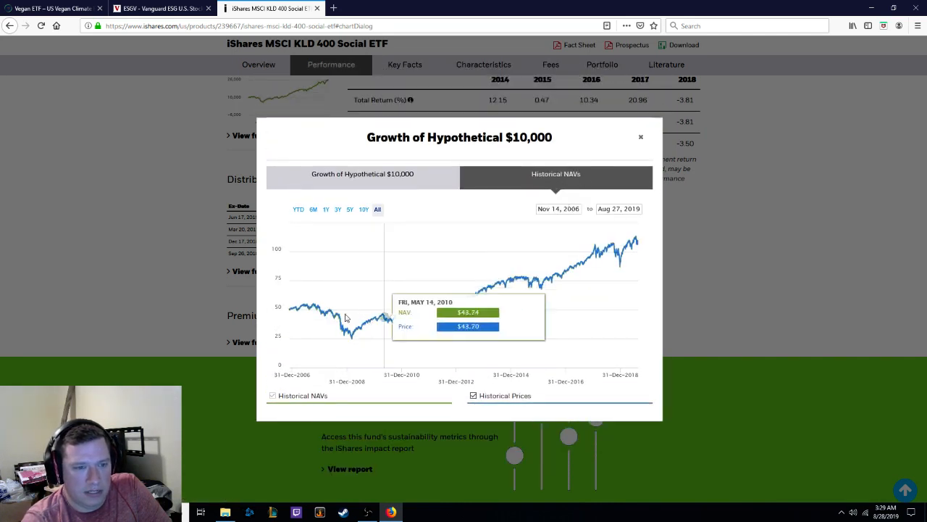
mouse_move(290, 313)
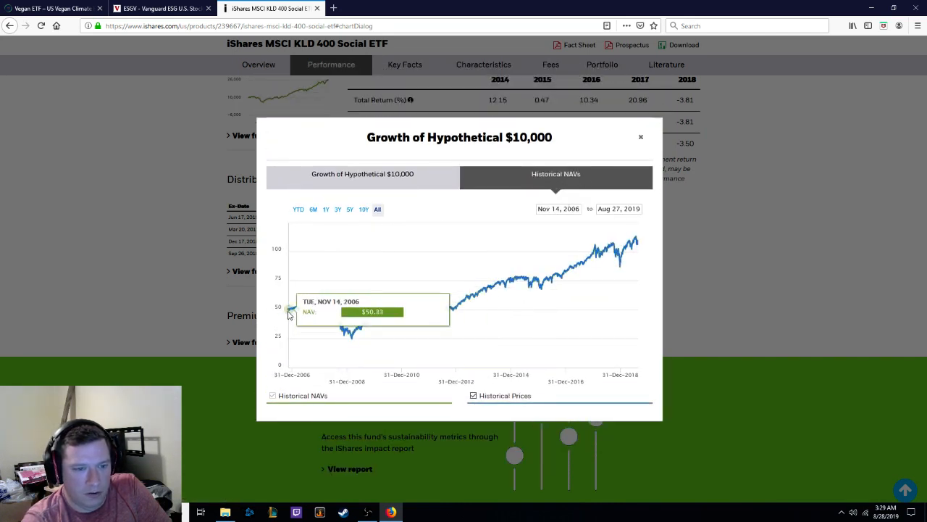
mouse_move(344, 355)
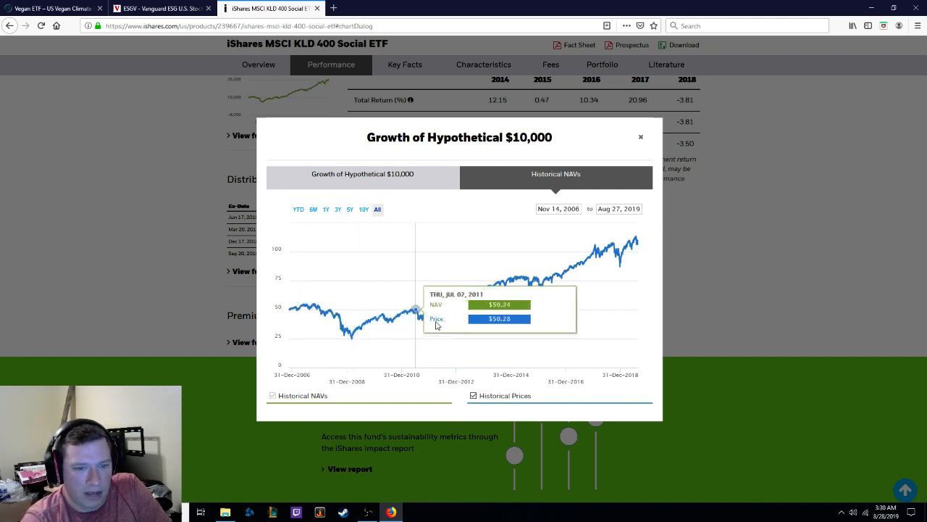
mouse_move(819, 249)
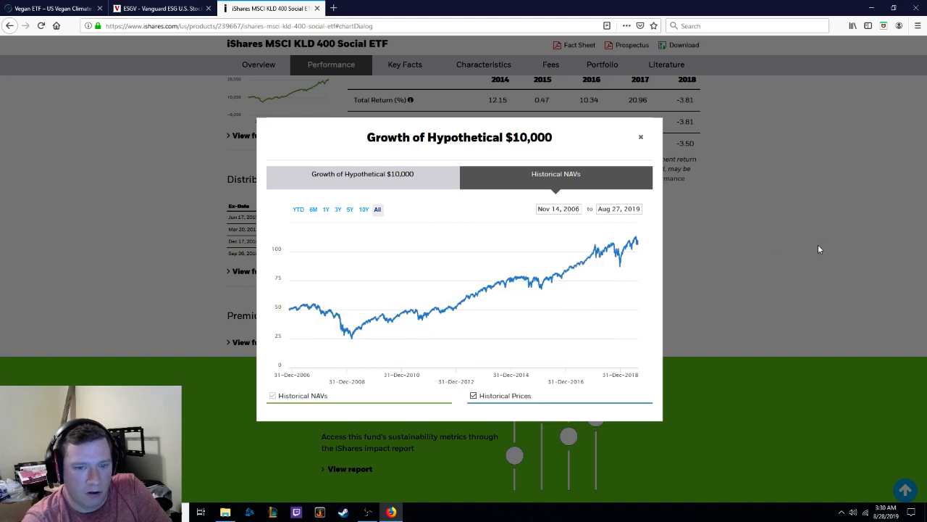
left_click(640, 137)
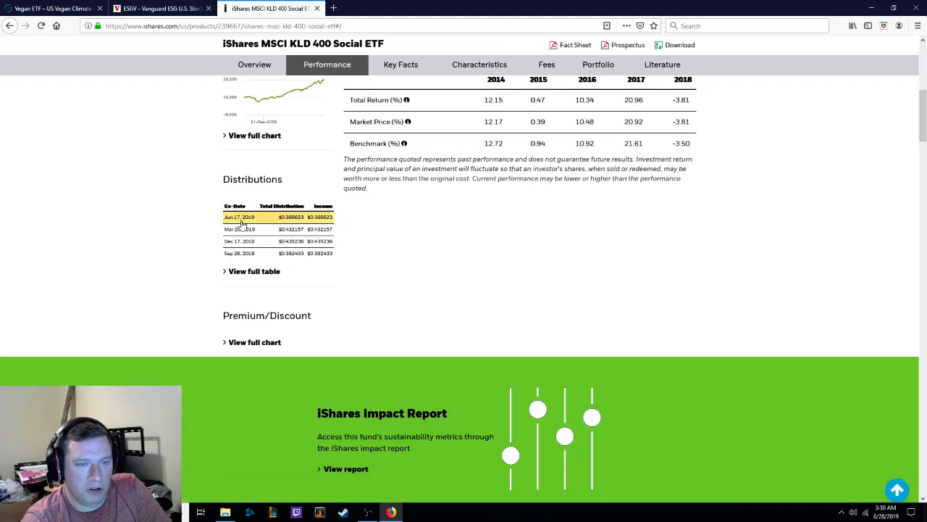
- Show the Portfolio section listing all 408 holdings of the iShares MSCI KLD 400 Social ETF
scroll("up", 3)
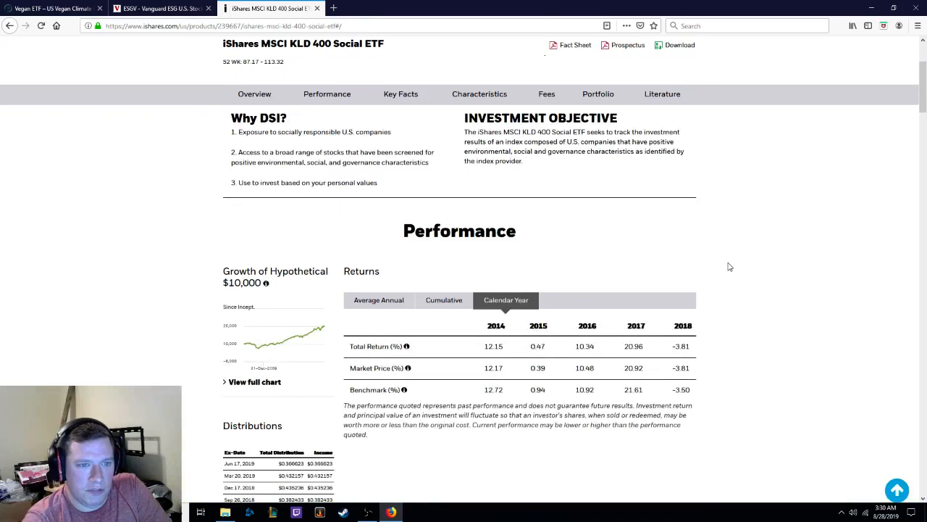
mouse_move(731, 258)
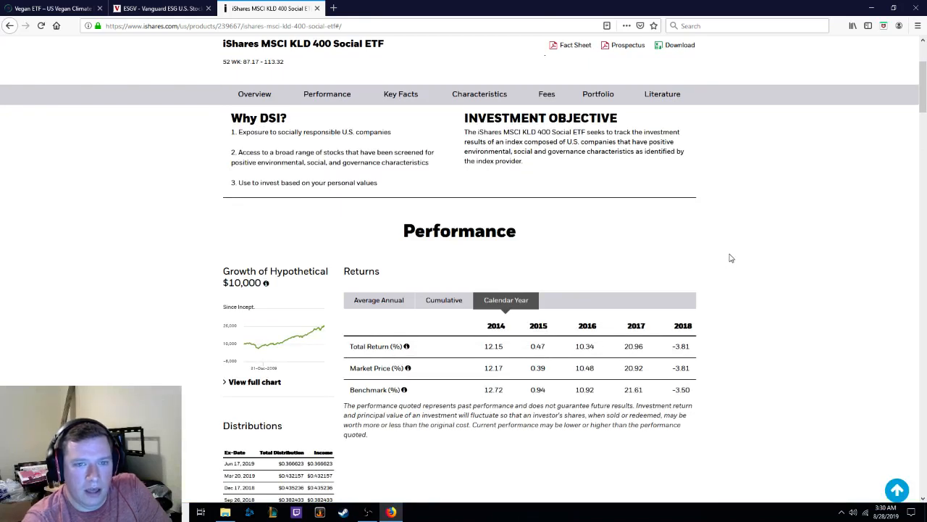
mouse_move(446, 224)
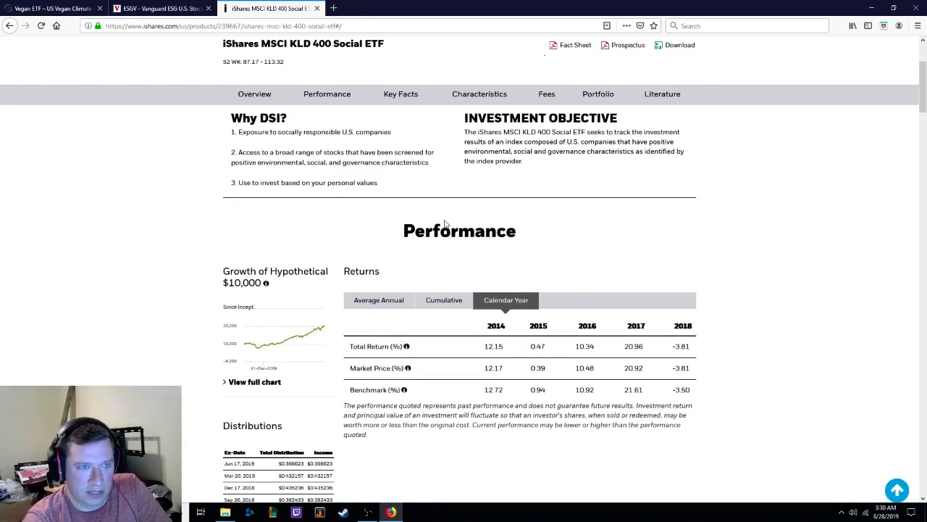
mouse_move(239, 220)
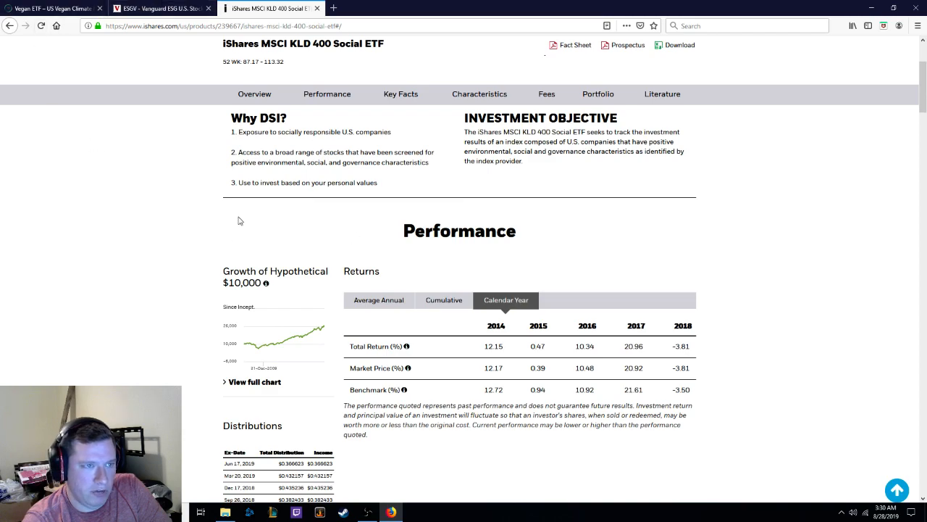
scroll("down", 3)
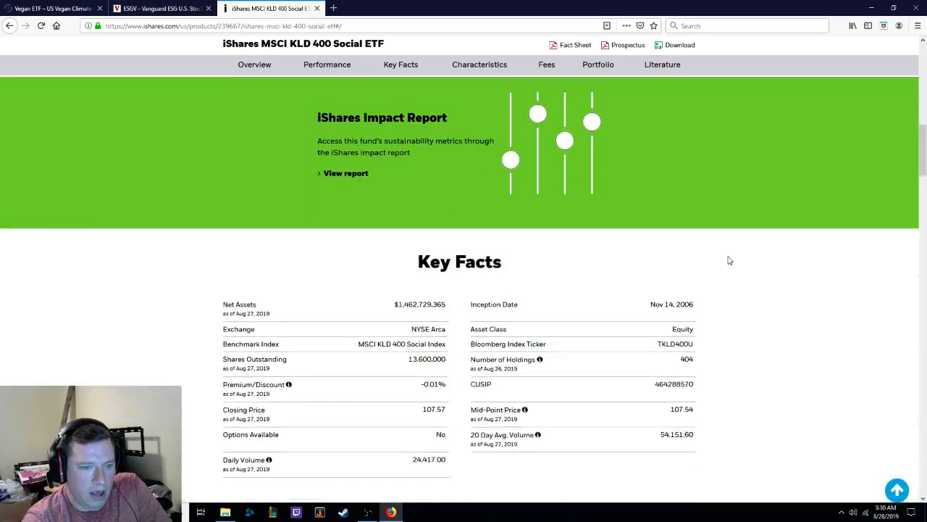
left_click(597, 64)
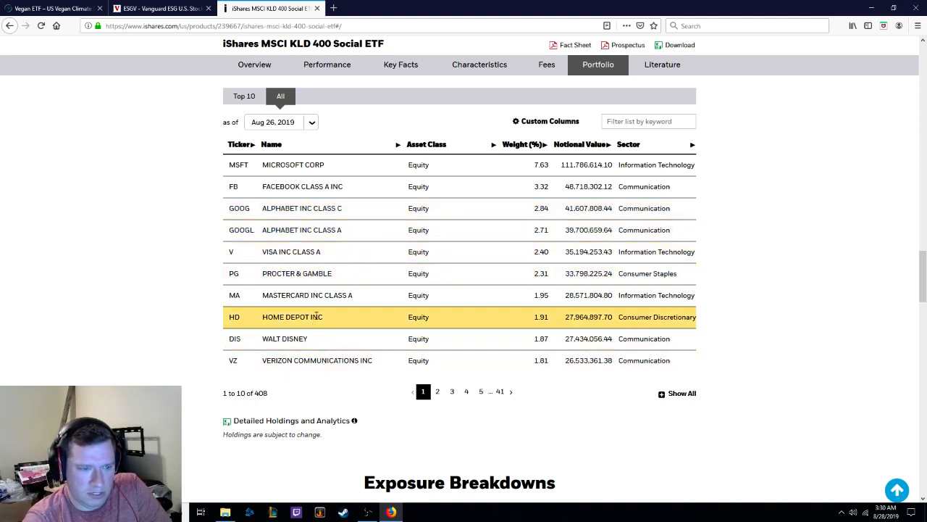
mouse_move(133, 99)
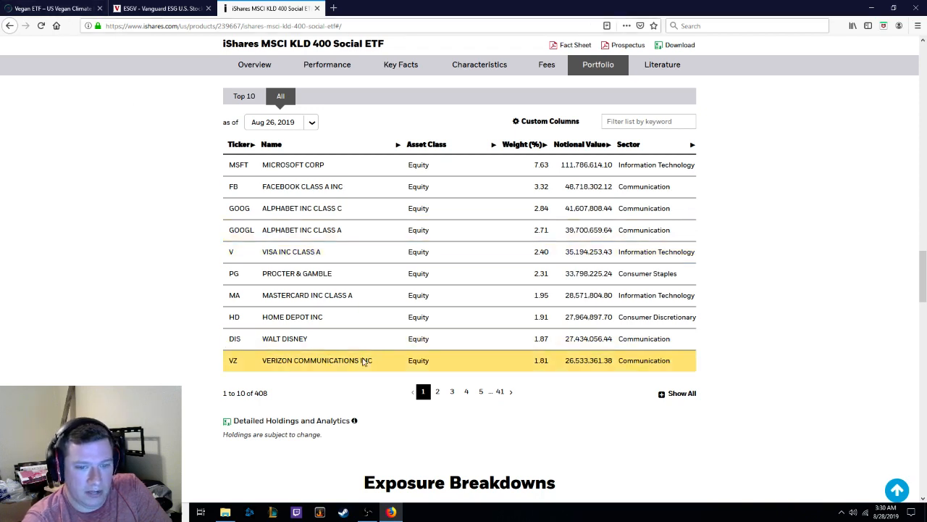
mouse_move(153, 212)
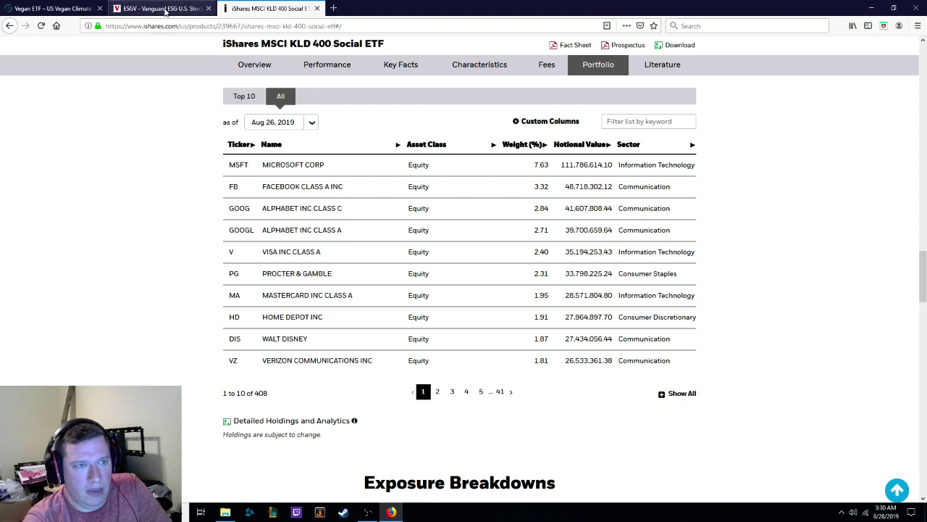
mouse_move(137, 280)
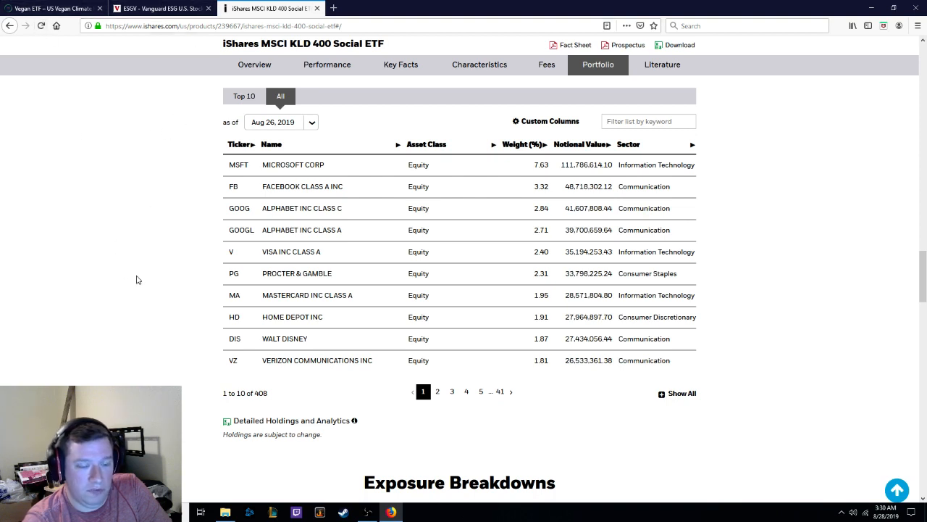
- Page through DSI's holdings, return to its performance section, then switch to the Vanguard ESGV tab
left_click(438, 391)
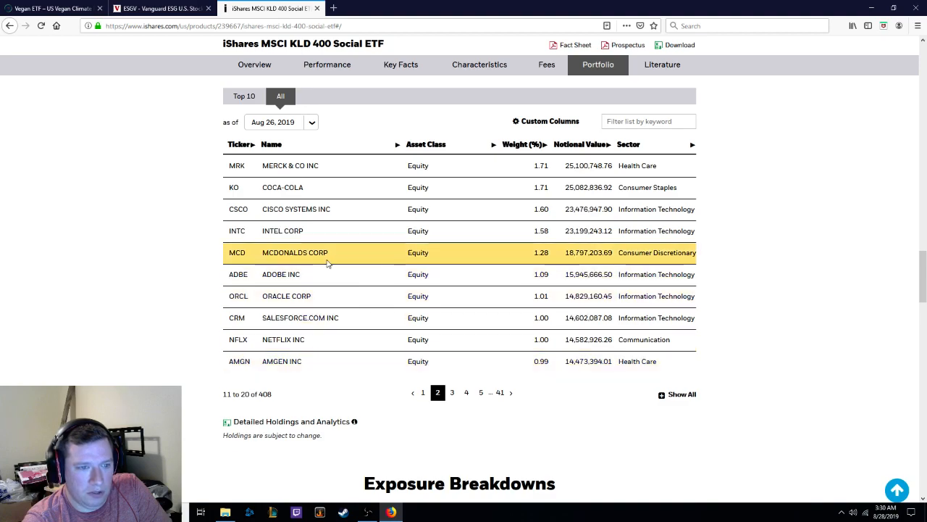
left_click(423, 394)
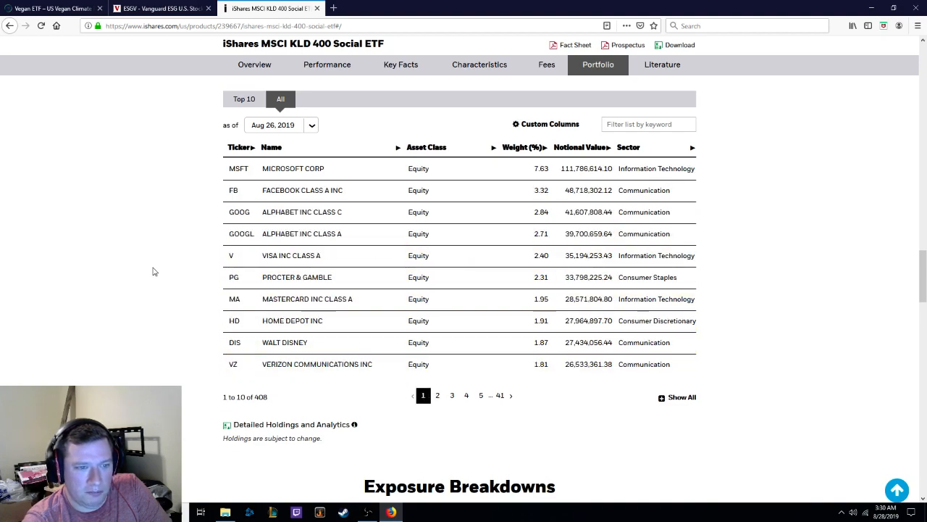
left_click(327, 63)
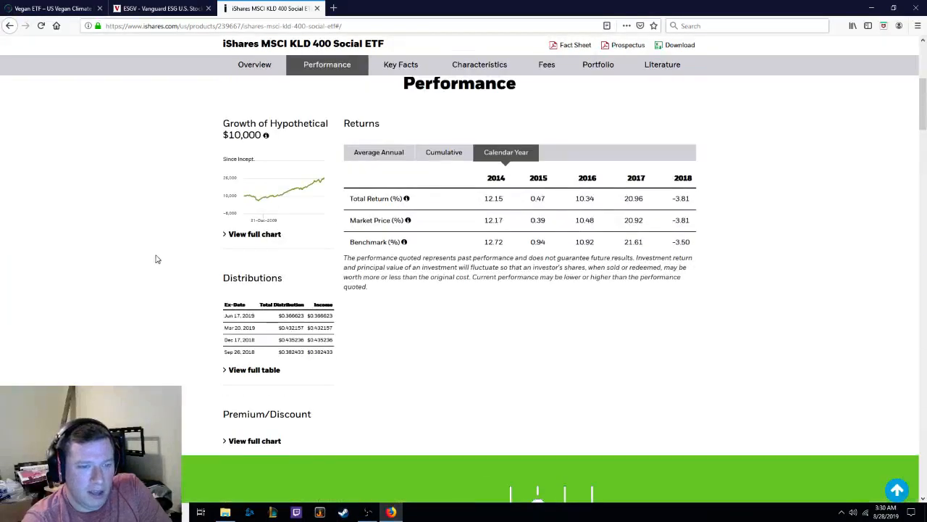
scroll("up", 3)
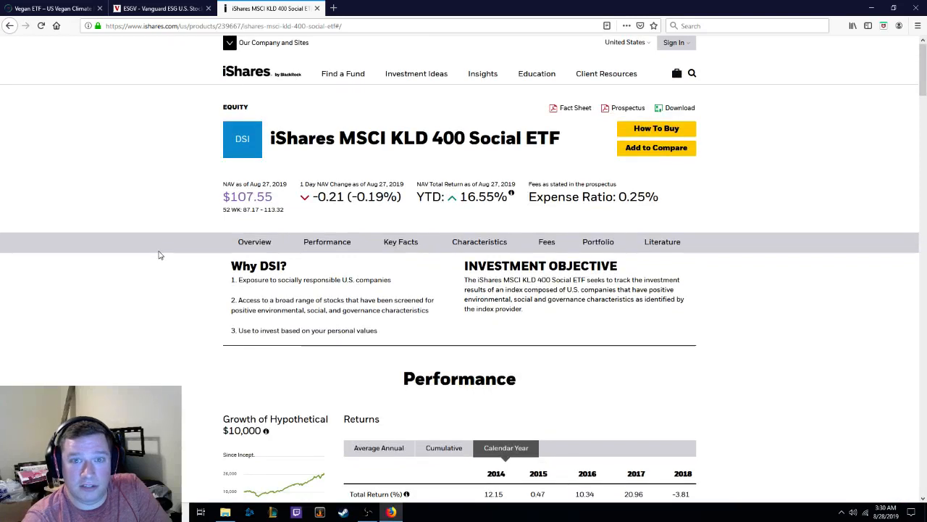
mouse_move(165, 142)
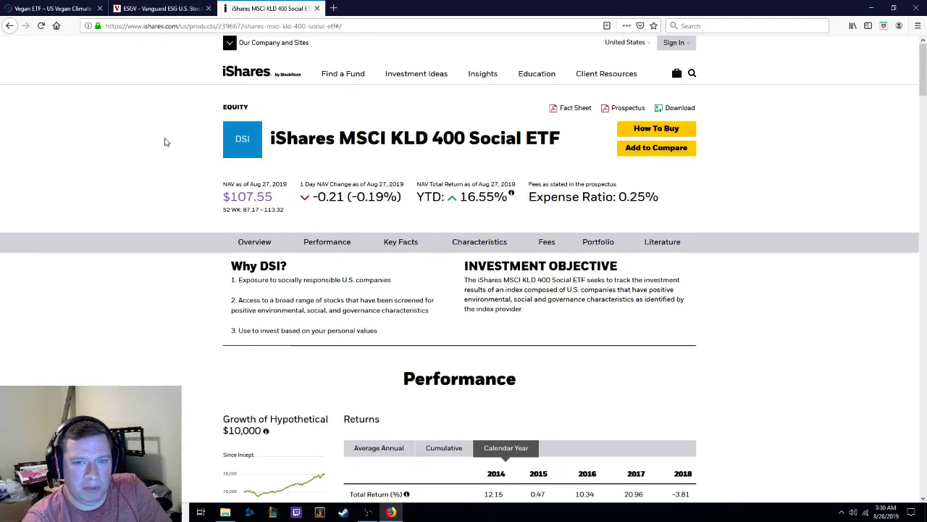
left_click(159, 8)
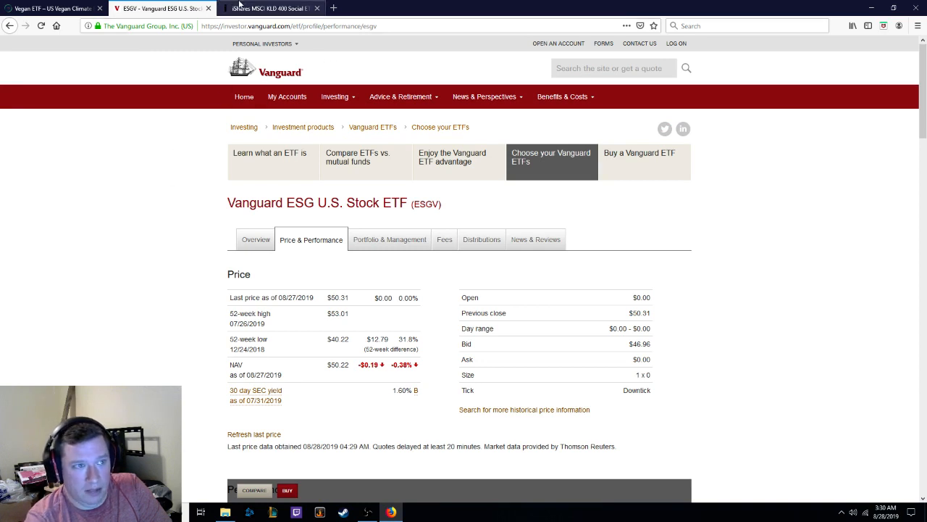
mouse_move(113, 169)
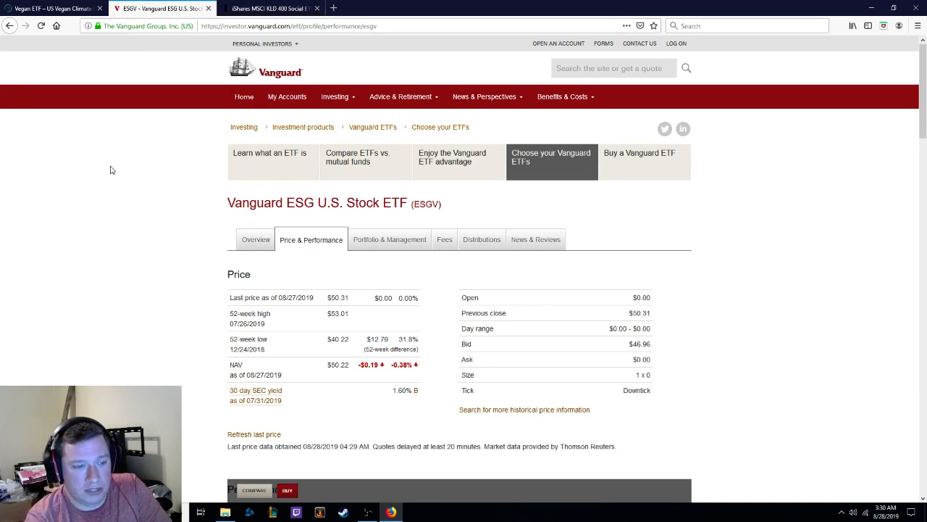
mouse_move(51, 8)
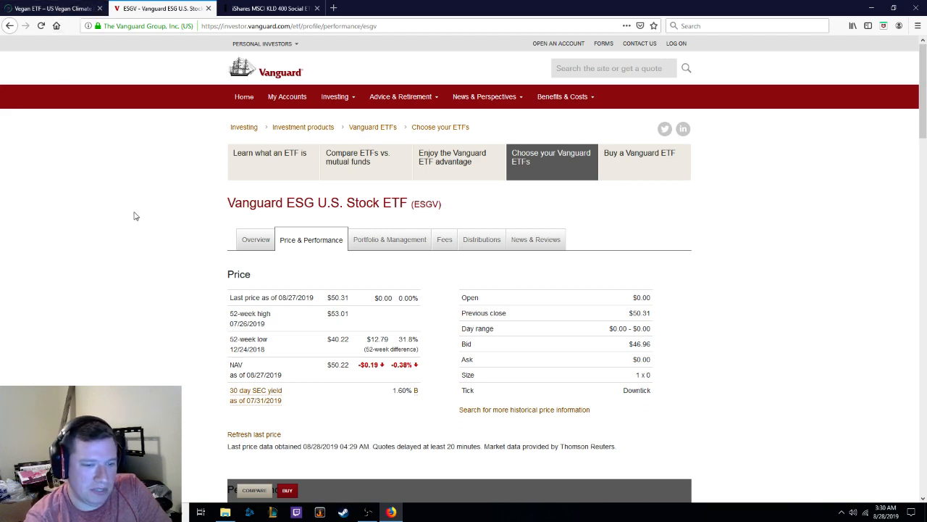
- Show the ESGV Overview with its ETF facts and 0.12% expense ratio
left_click(255, 239)
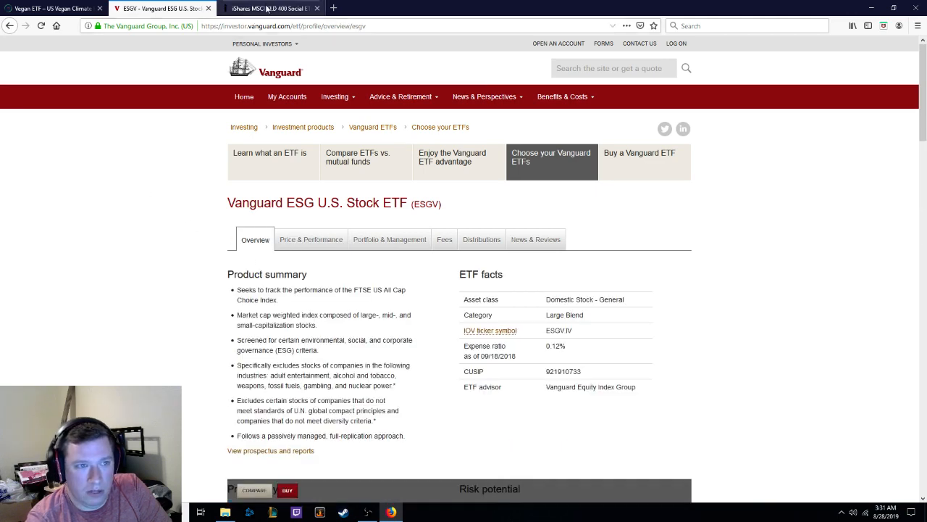
- Highlight ESGV's 0.12% expense ratio, then switch to the iShares DSI page with its 0.25% ratio
left_click(273, 8)
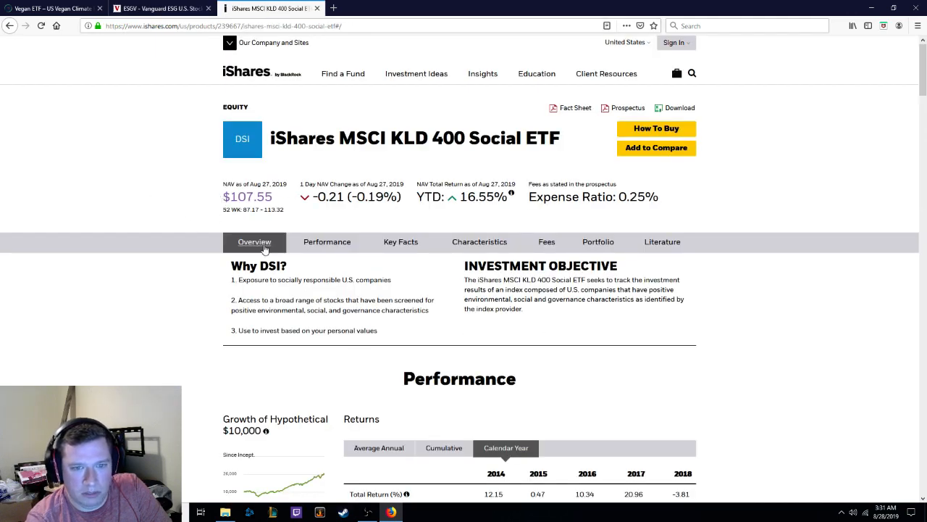
mouse_move(162, 7)
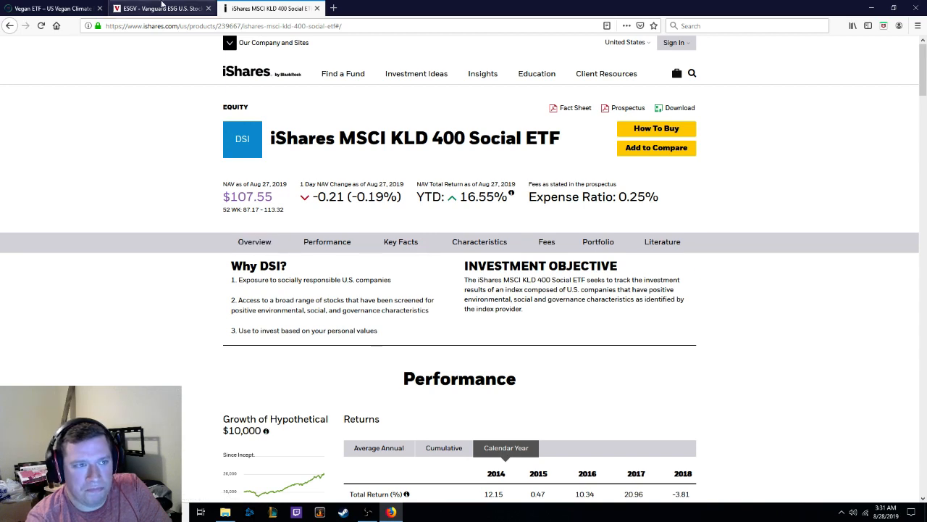
left_click(159, 9)
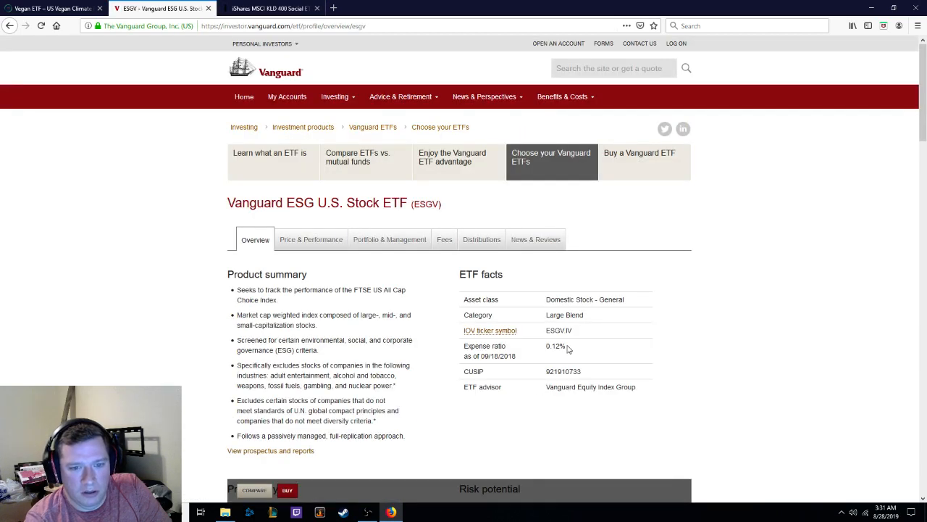
double_click(556, 345)
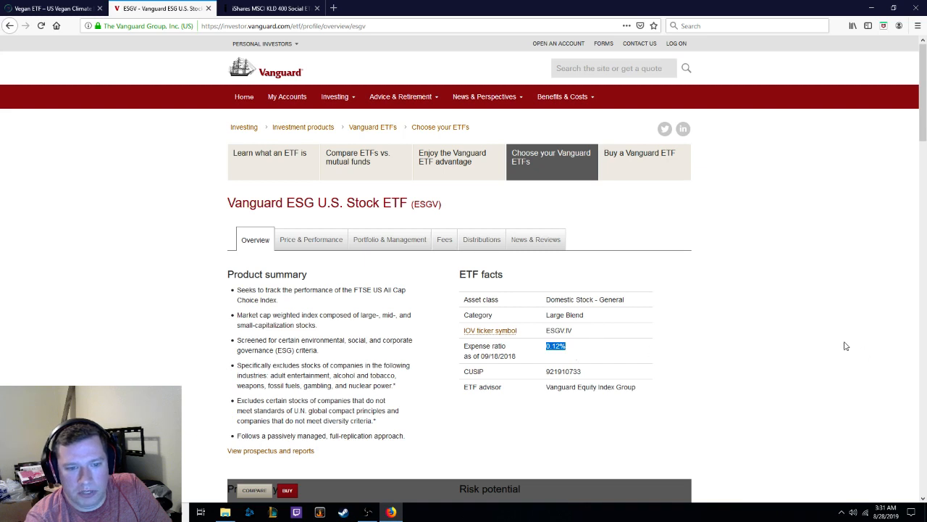
mouse_move(750, 275)
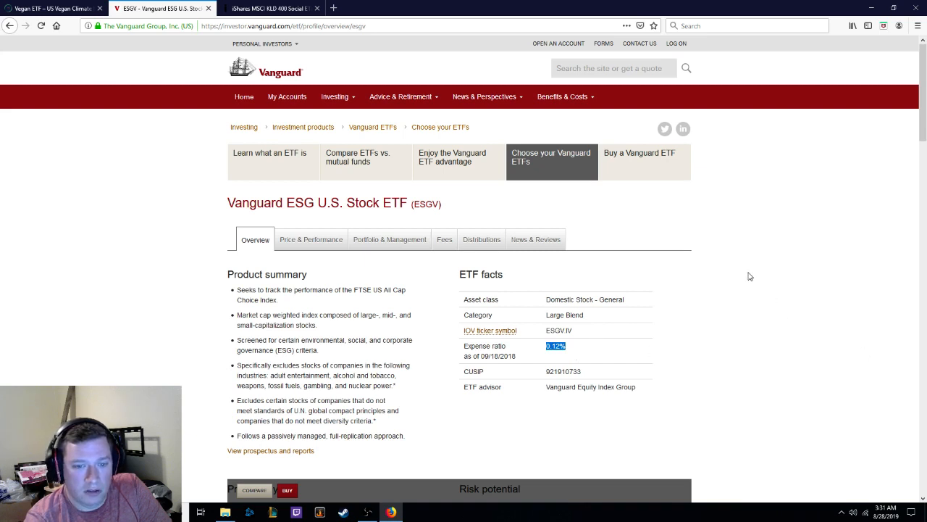
mouse_move(736, 265)
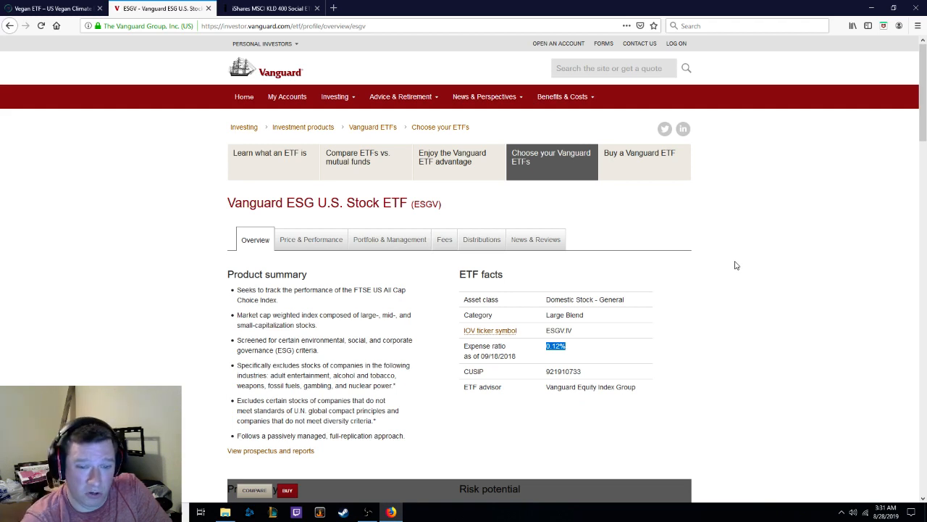
mouse_move(166, 136)
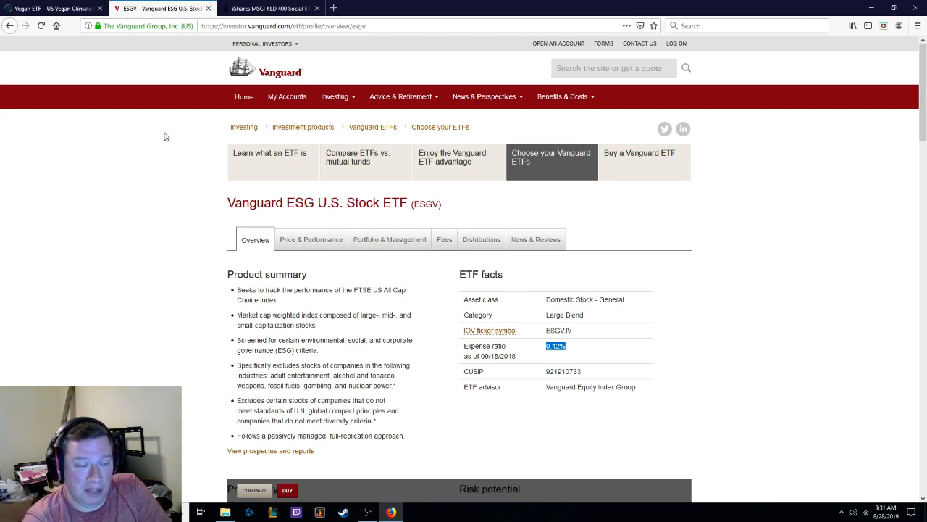
mouse_move(174, 200)
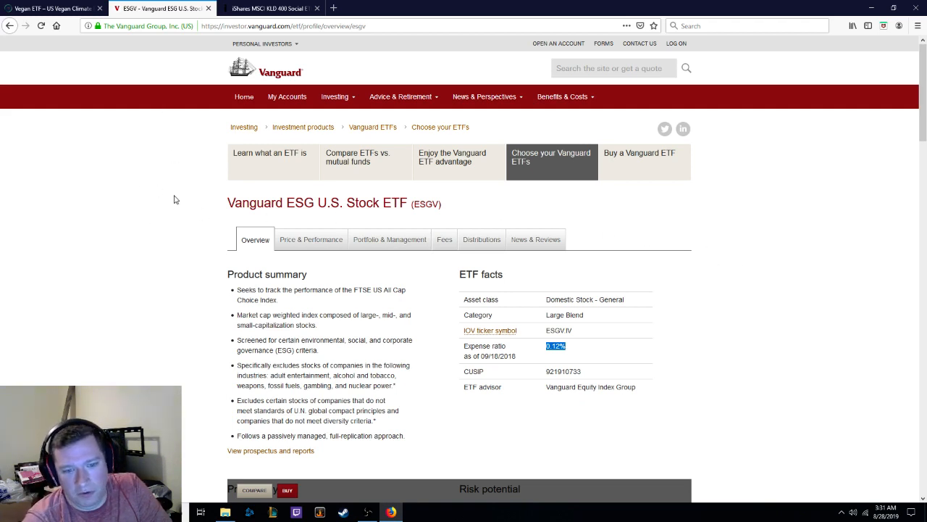
left_click(269, 9)
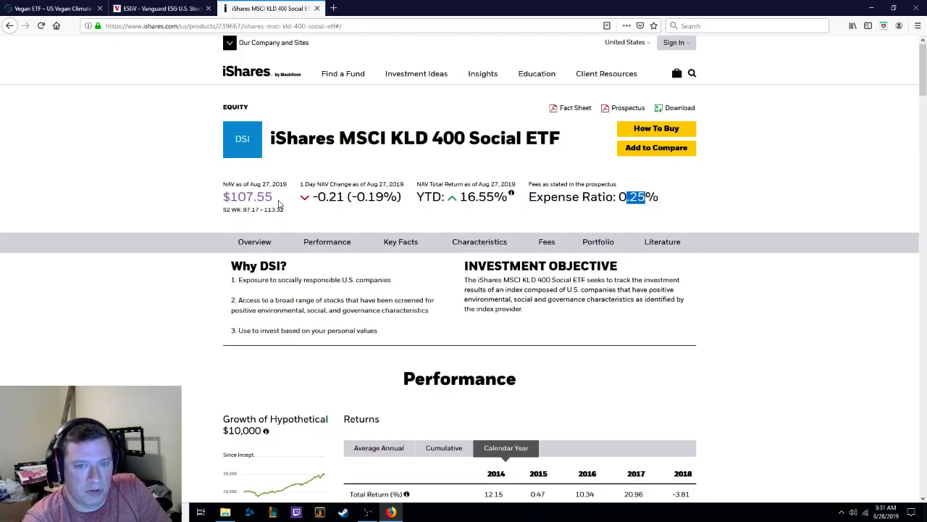
- Highlight VEGN's 0.60% expense ratio in its Fund Details table
left_click(51, 9)
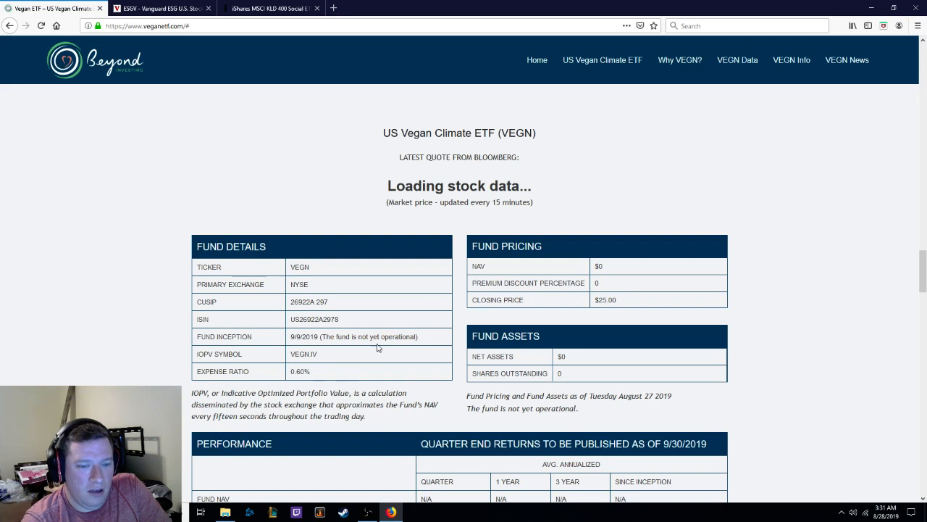
double_click(300, 371)
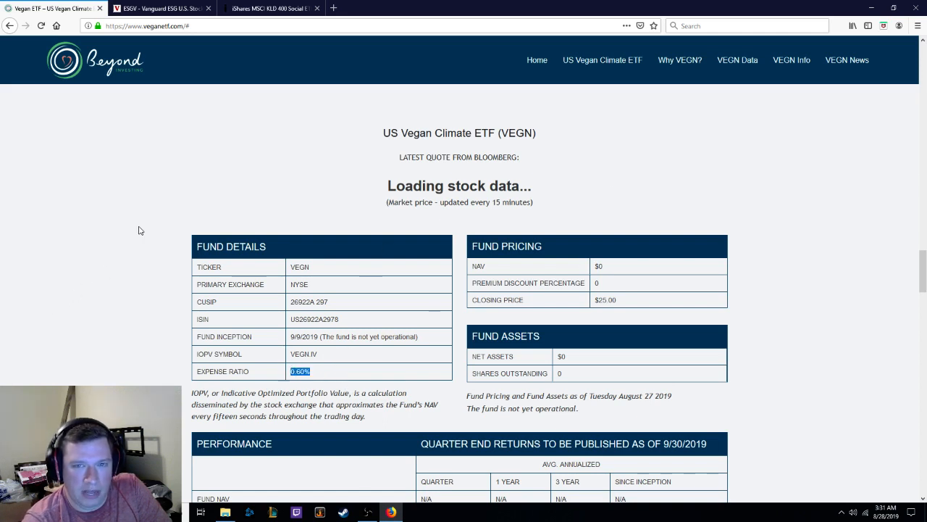
mouse_move(116, 243)
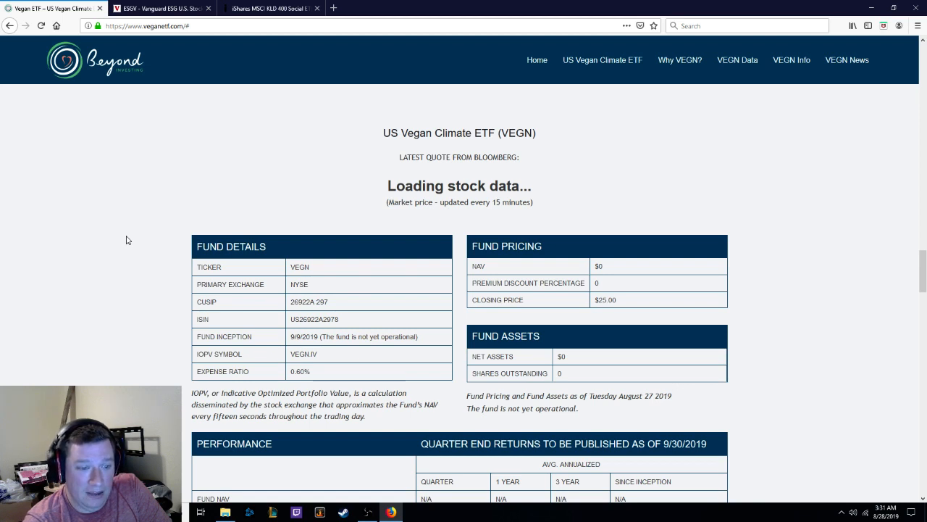
mouse_move(223, 145)
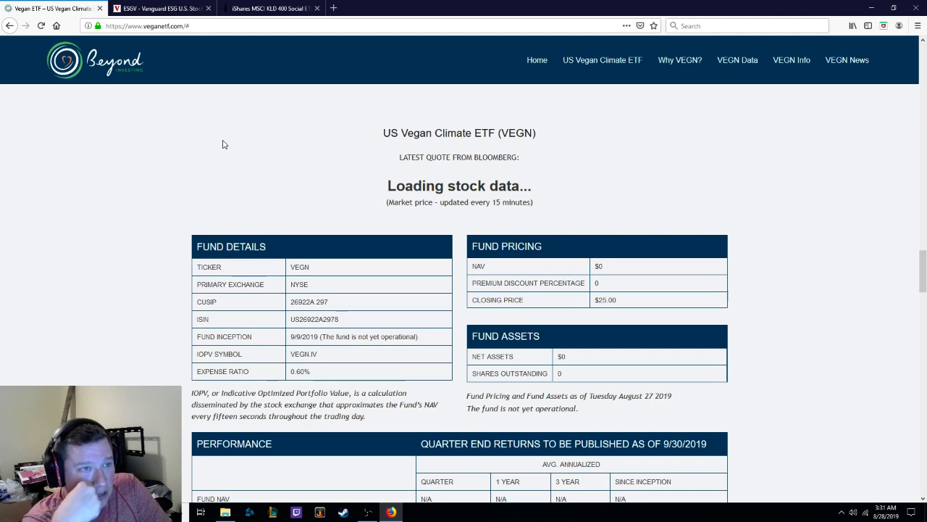
mouse_move(144, 254)
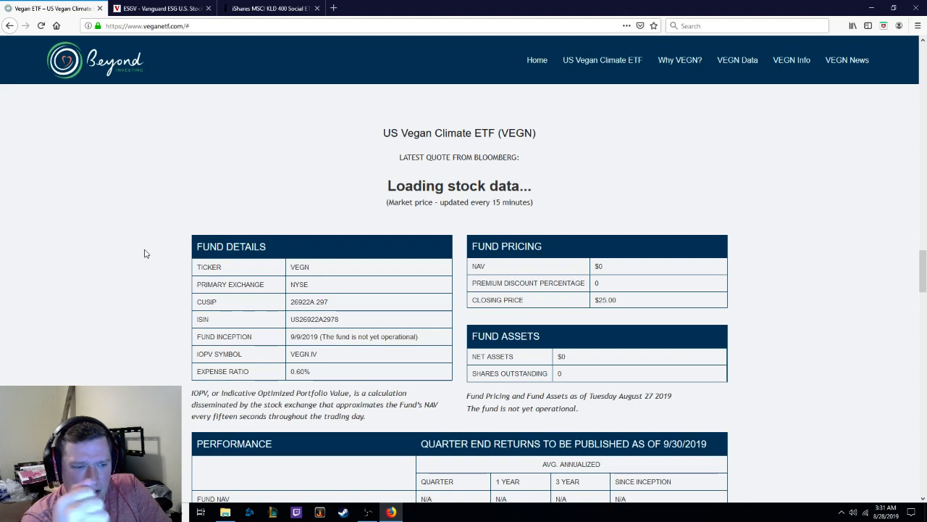
scroll("down", 3)
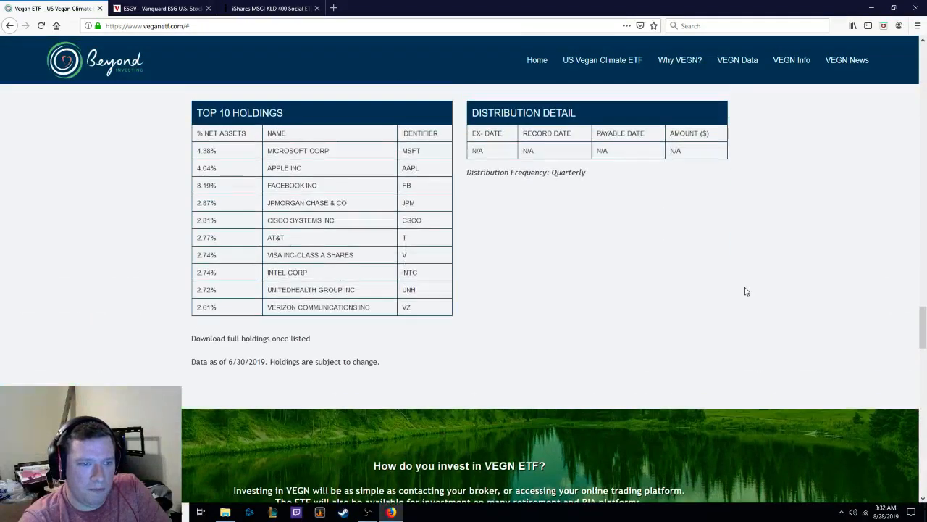
scroll("up", 3)
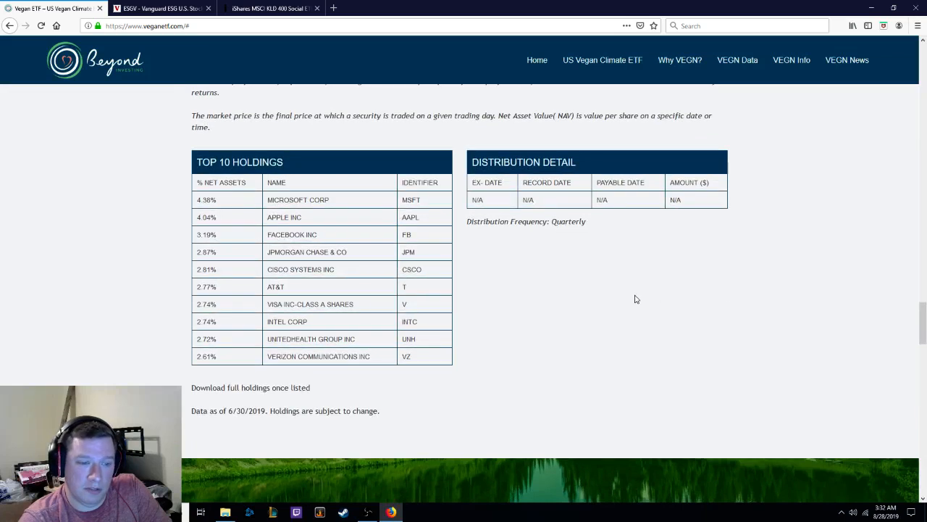
mouse_move(313, 400)
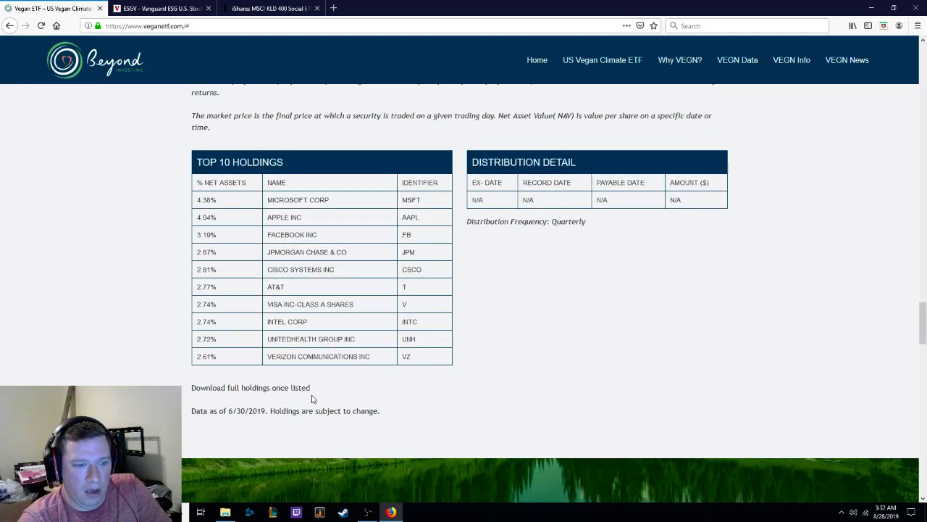
mouse_move(437, 380)
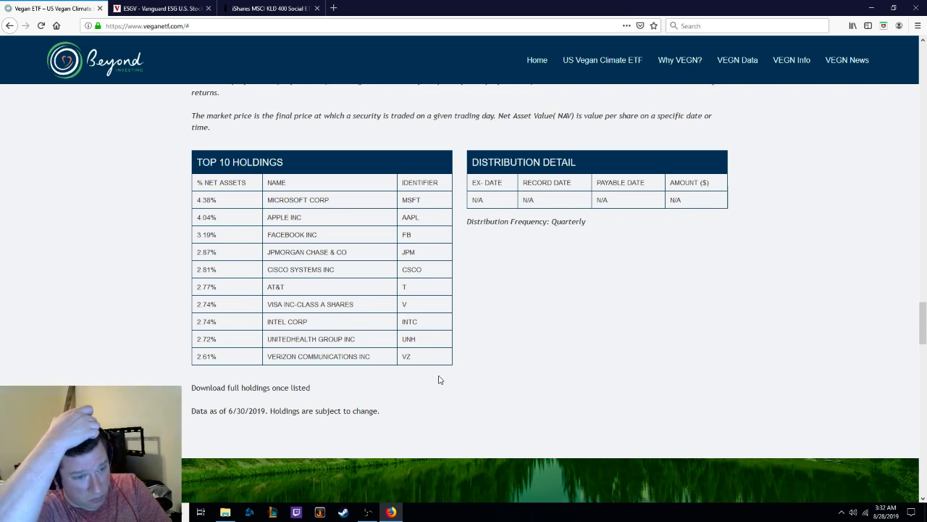
mouse_move(168, 118)
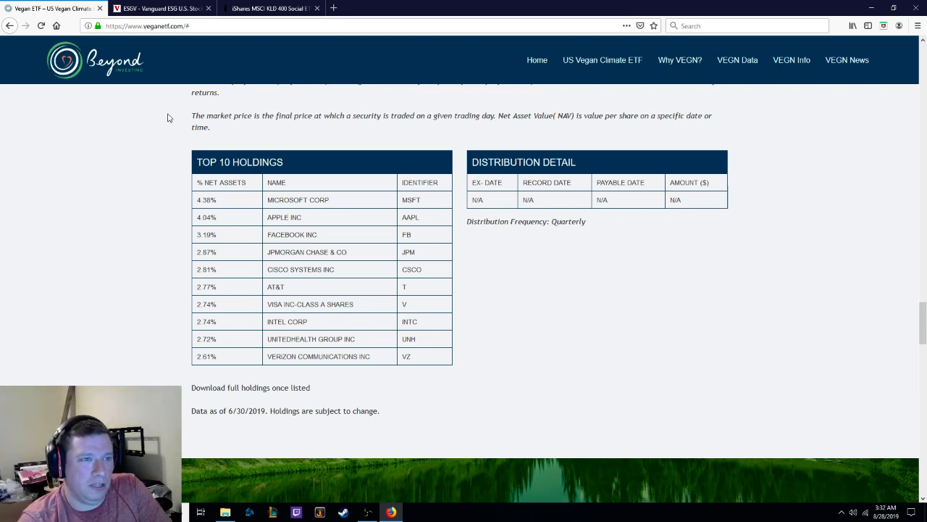
- Review Vanguard ESGV's top 10 holdings, then return to the iShares DSI key facts
left_click(160, 8)
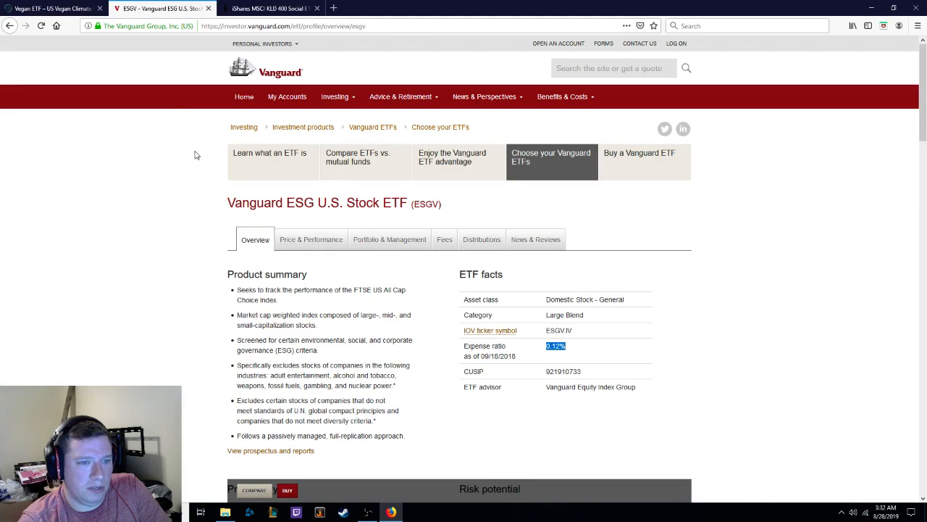
scroll("down", 3)
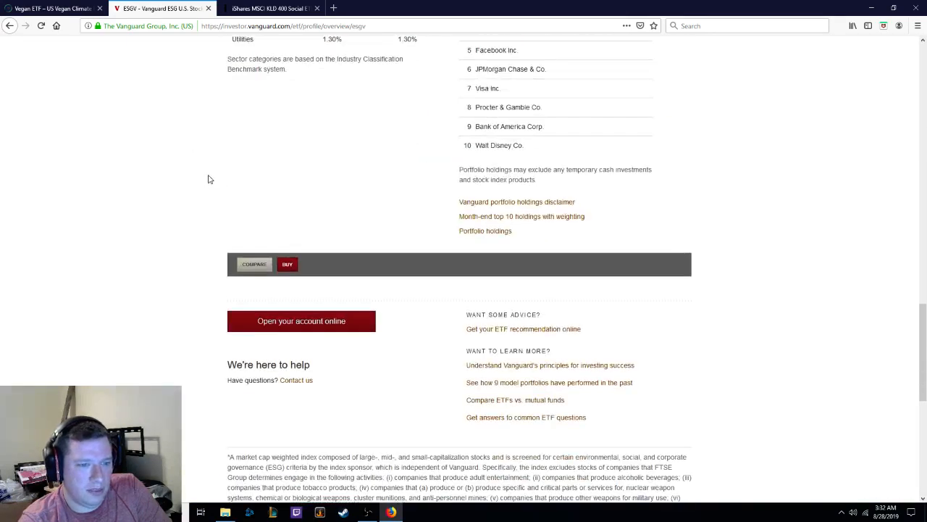
scroll("up", 3)
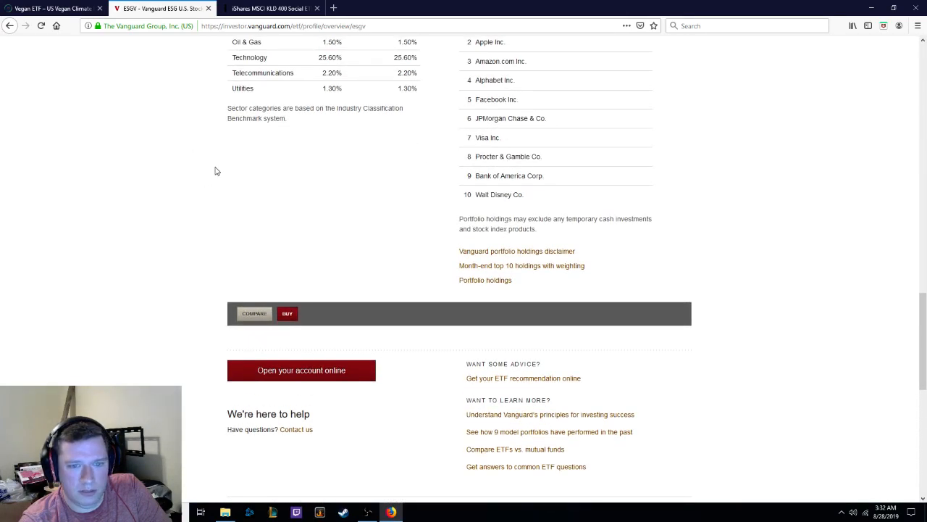
left_click(268, 9)
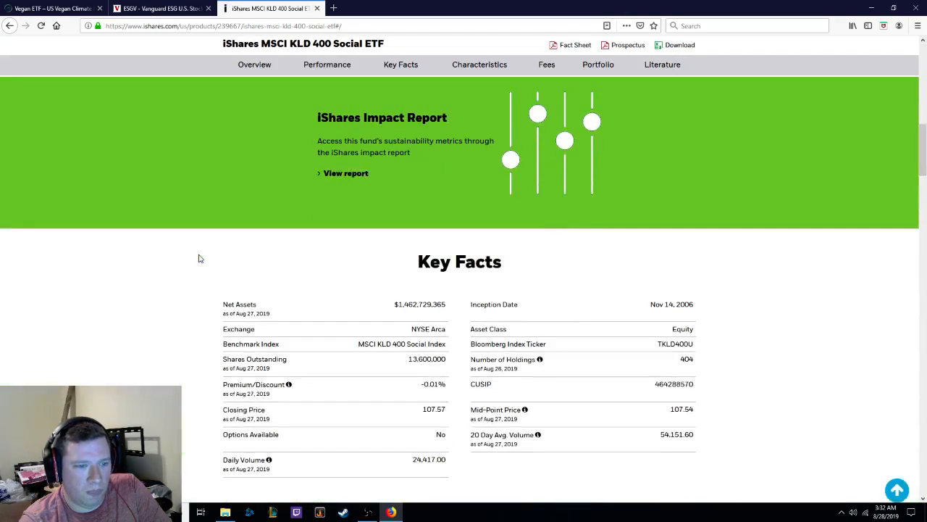
- Browse DSI's smallest holdings on pages 40, 39, 37, 35 and 36
scroll("down", 3)
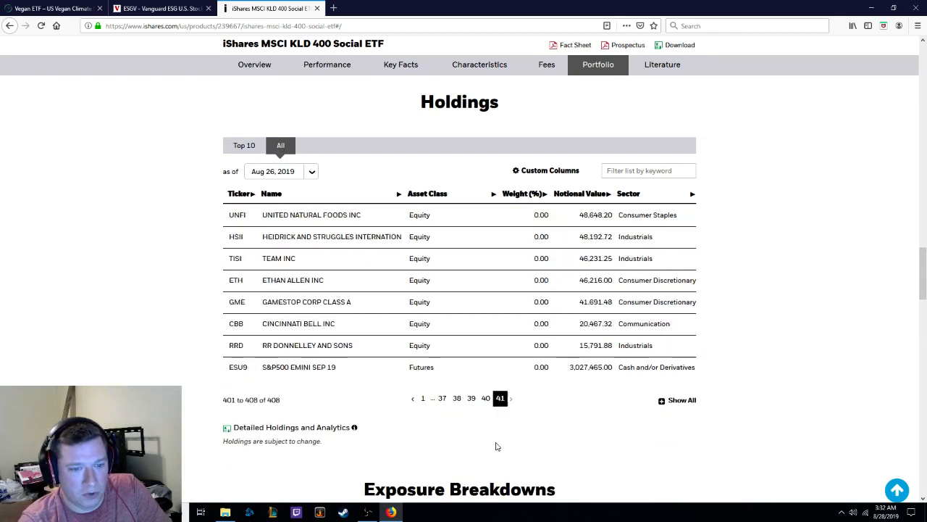
mouse_move(487, 400)
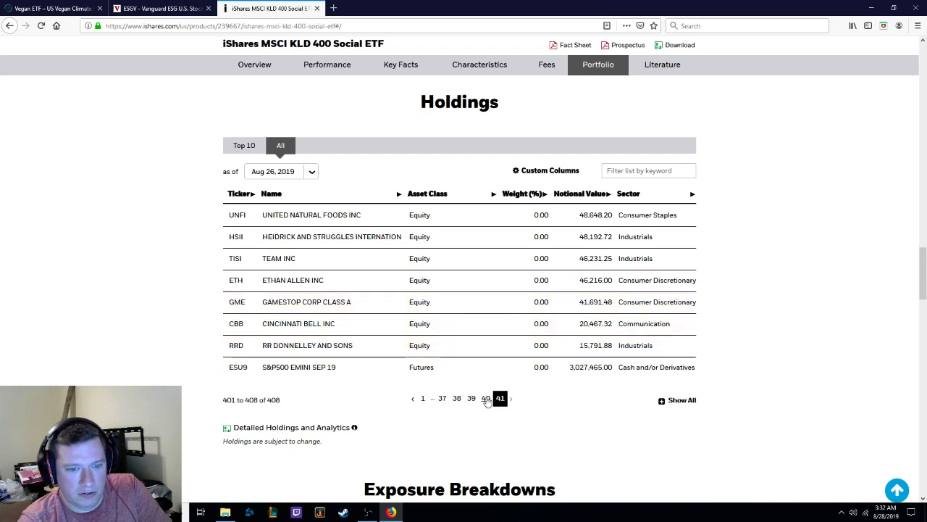
left_click(485, 397)
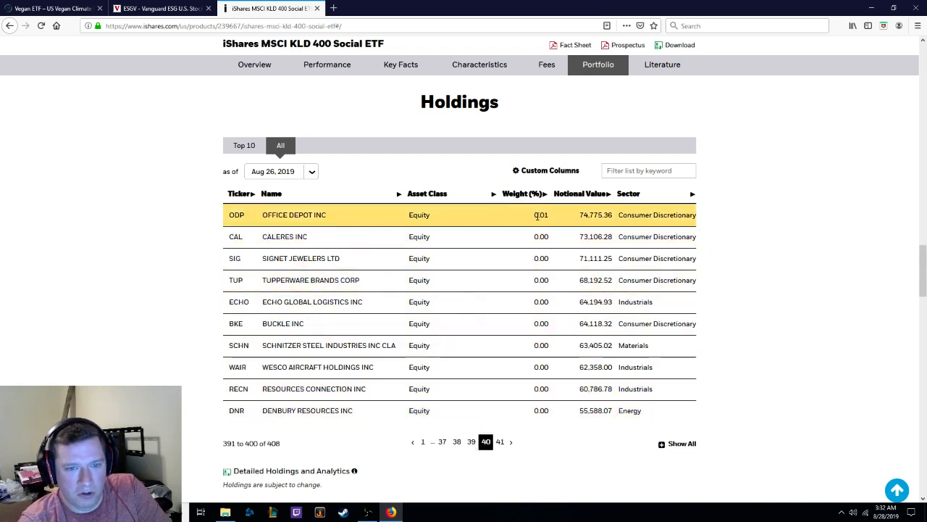
mouse_move(471, 441)
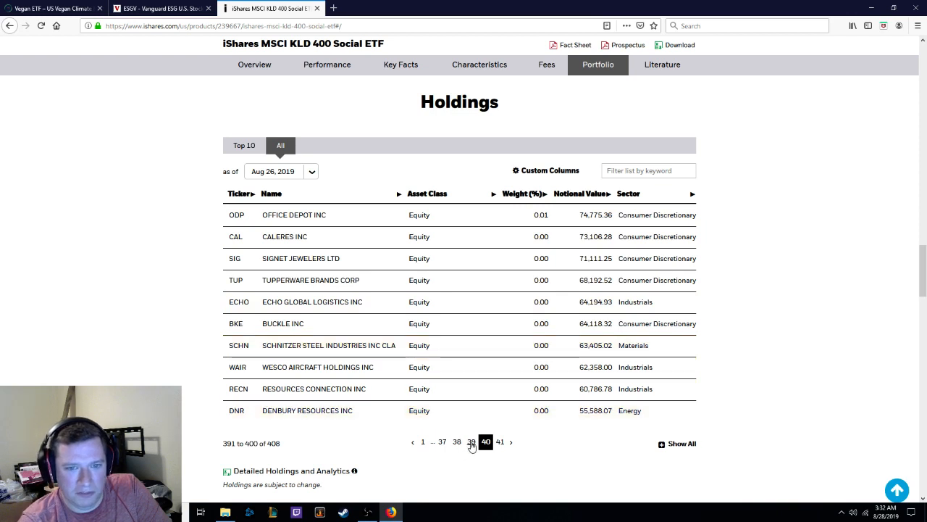
left_click(473, 442)
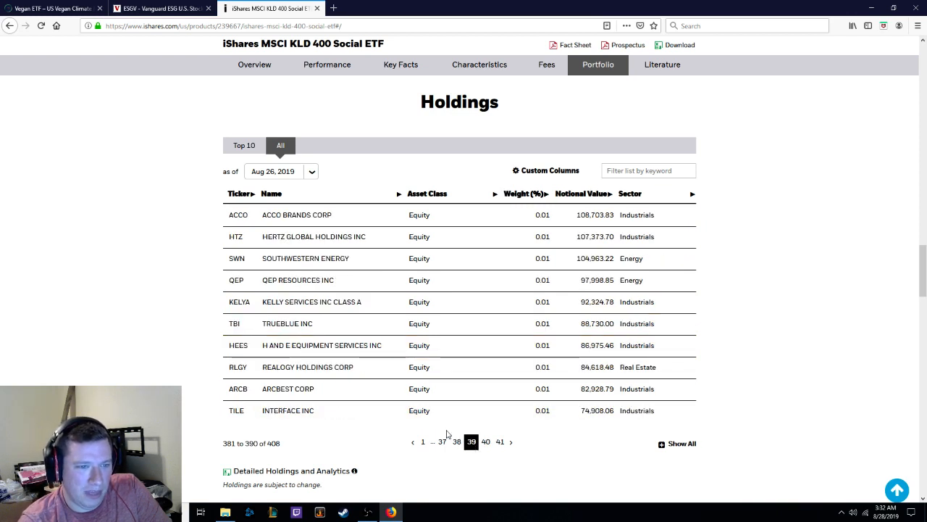
left_click(442, 441)
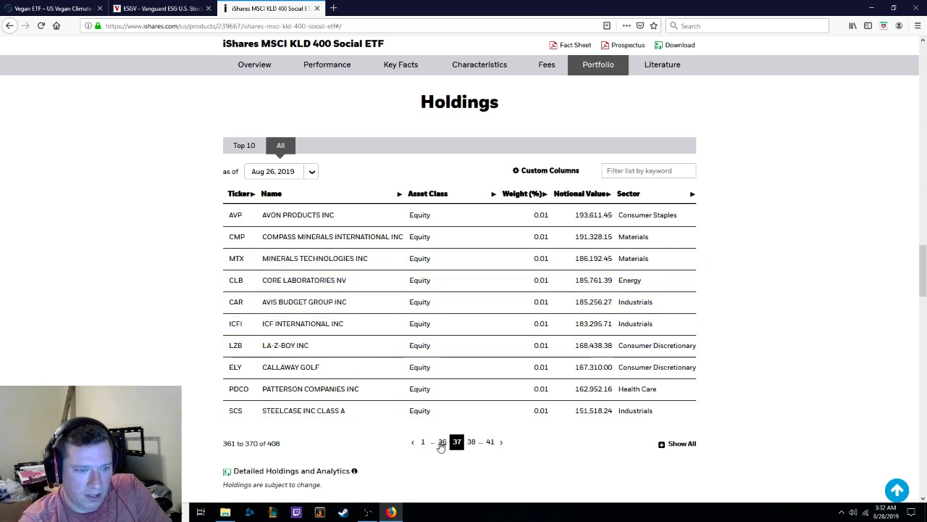
left_click(444, 441)
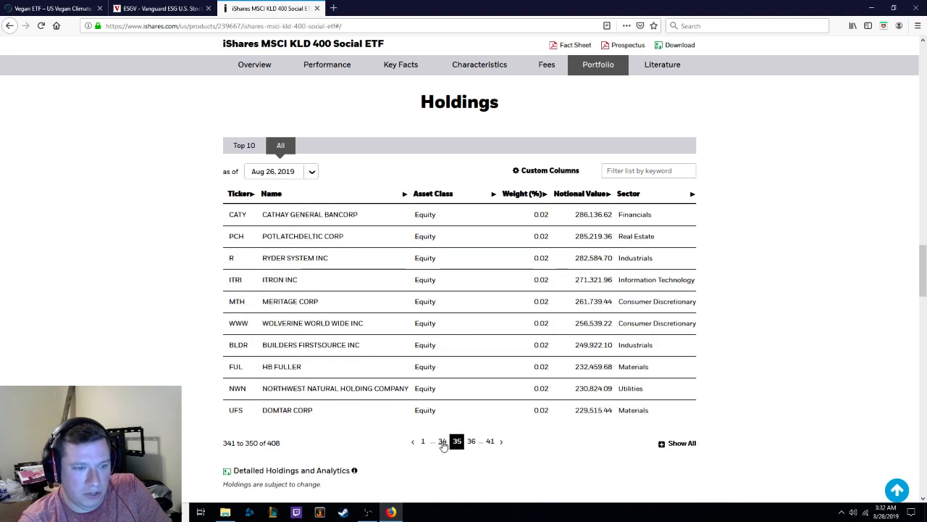
left_click(458, 441)
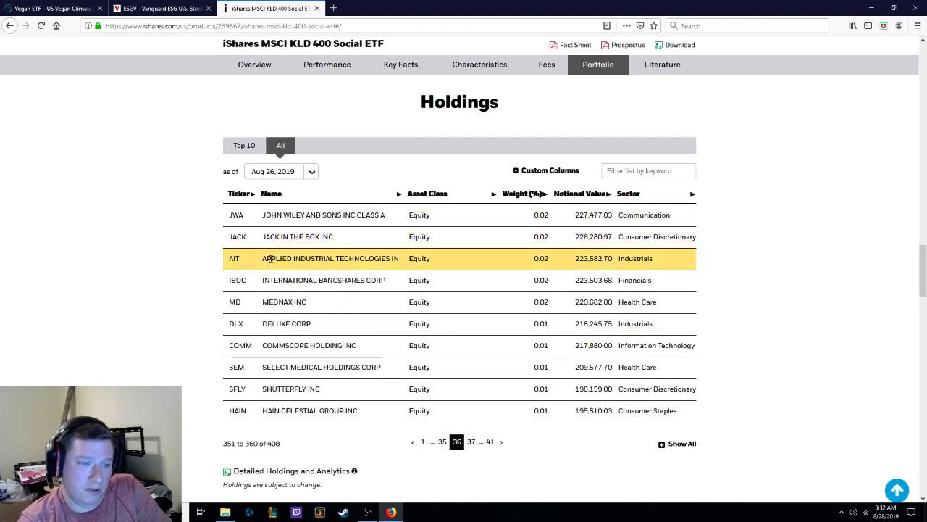
- Return to the DSI overview showing its $107.55 price and 0.25% expense ratio
left_click(327, 64)
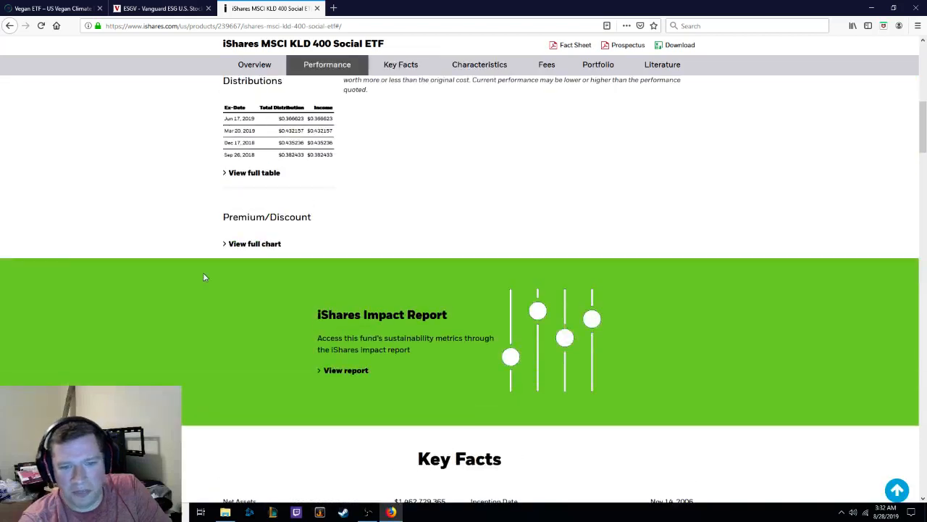
scroll("up", 3)
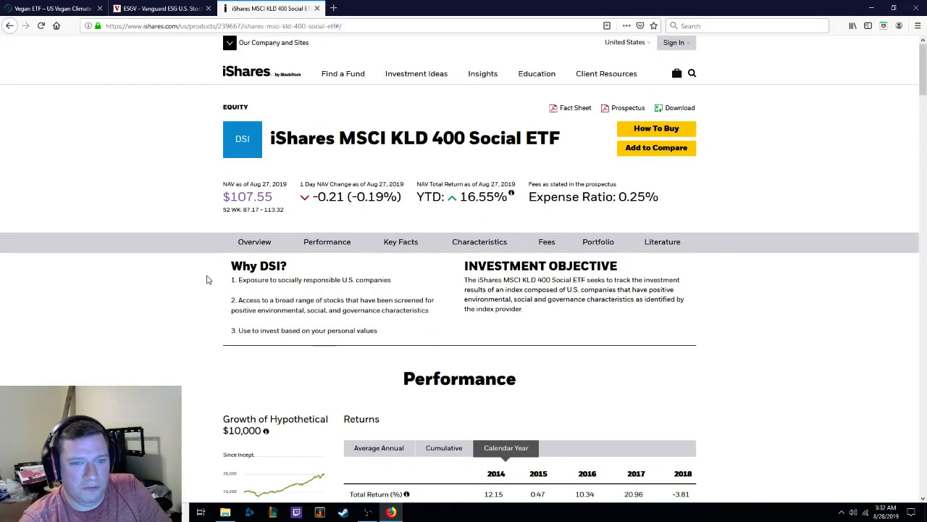
mouse_move(771, 292)
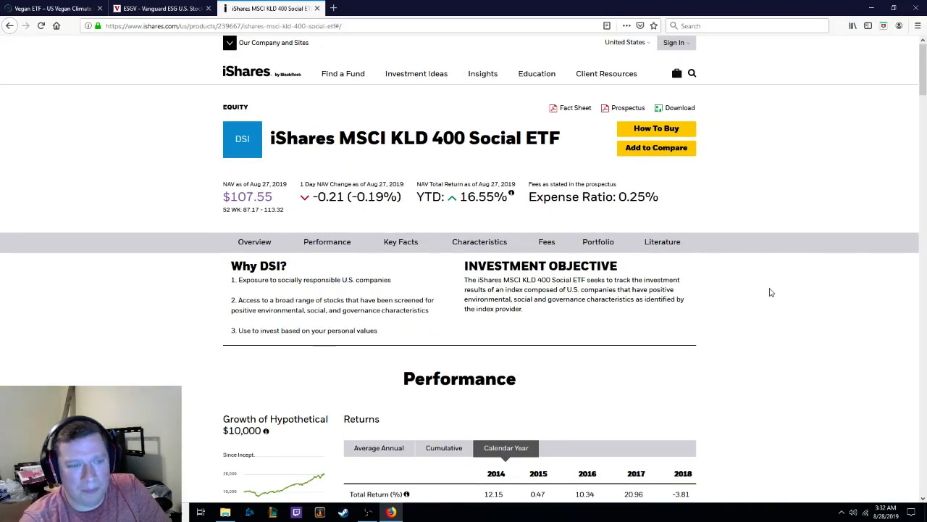
- Return to the Beyond Investing VEGN homepage banner at the top of vegnetf.com
left_click(51, 8)
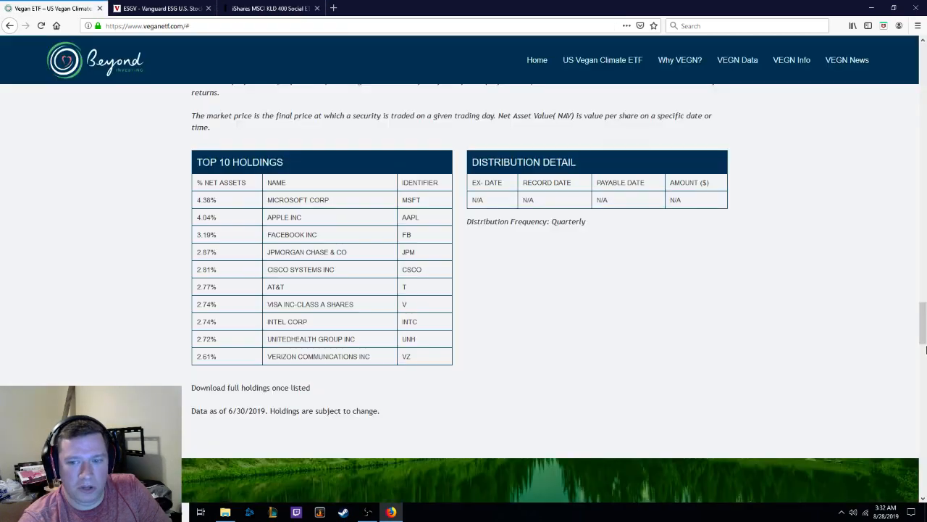
scroll("up", 3)
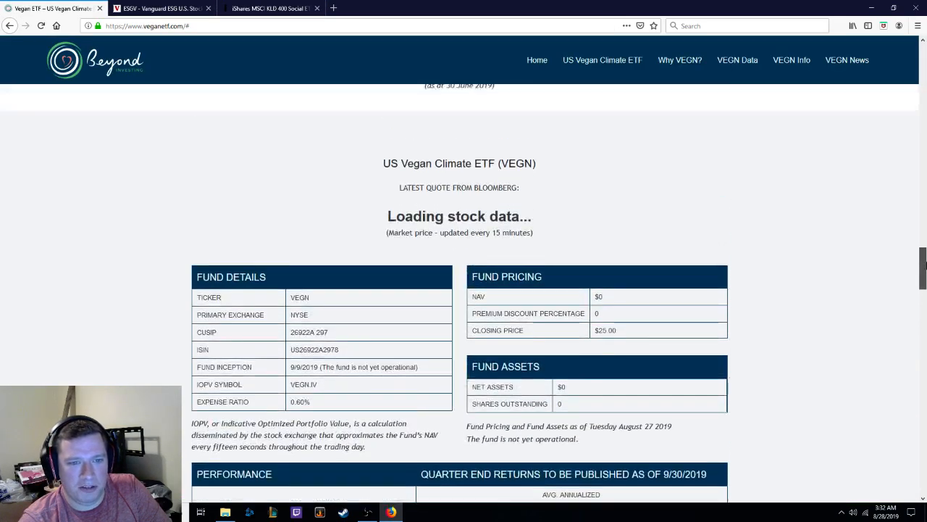
scroll("down", 3)
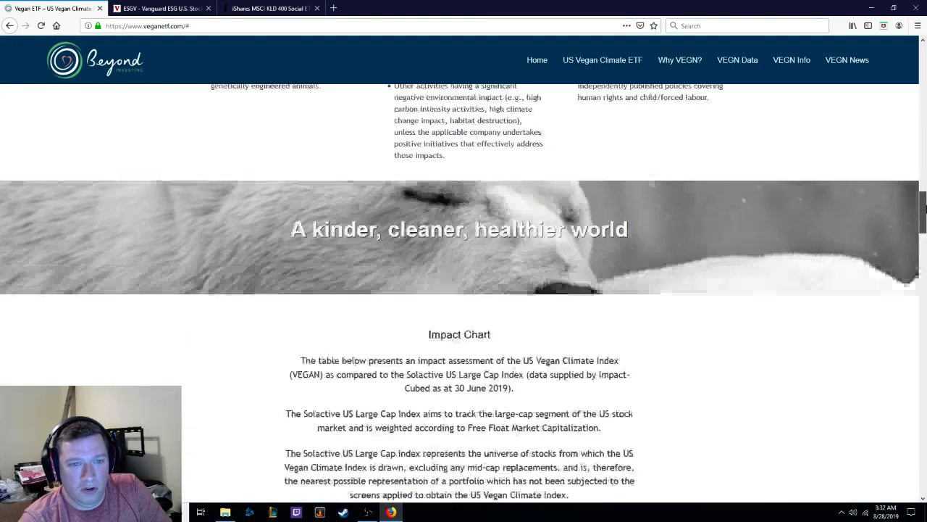
scroll("up", 3)
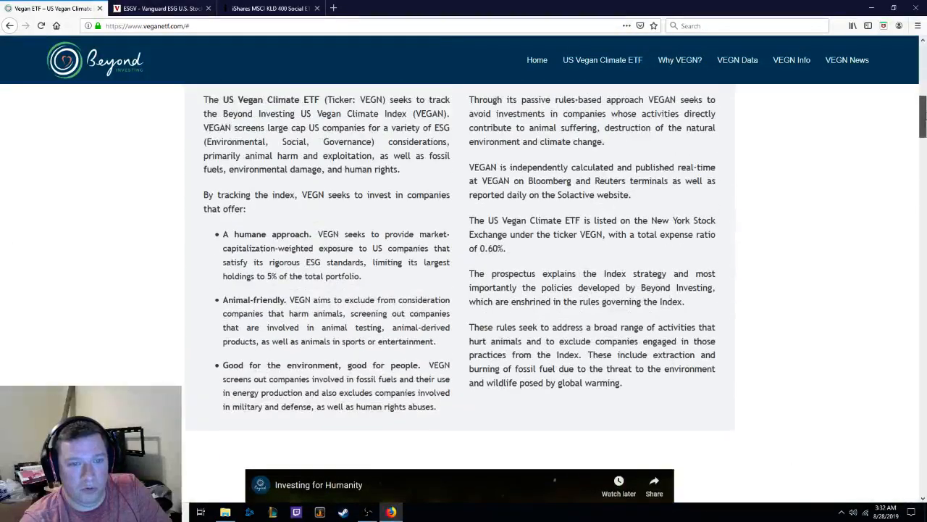
scroll("up", 3)
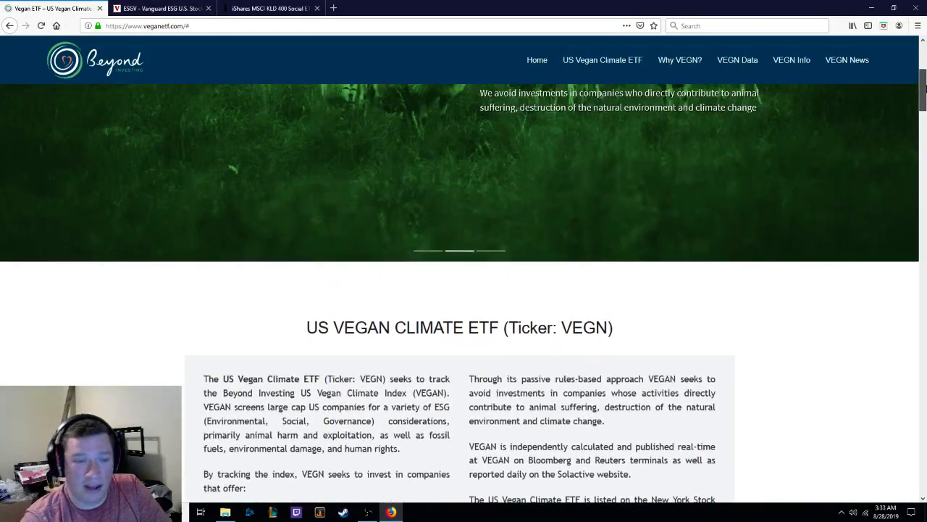
scroll("up", 3)
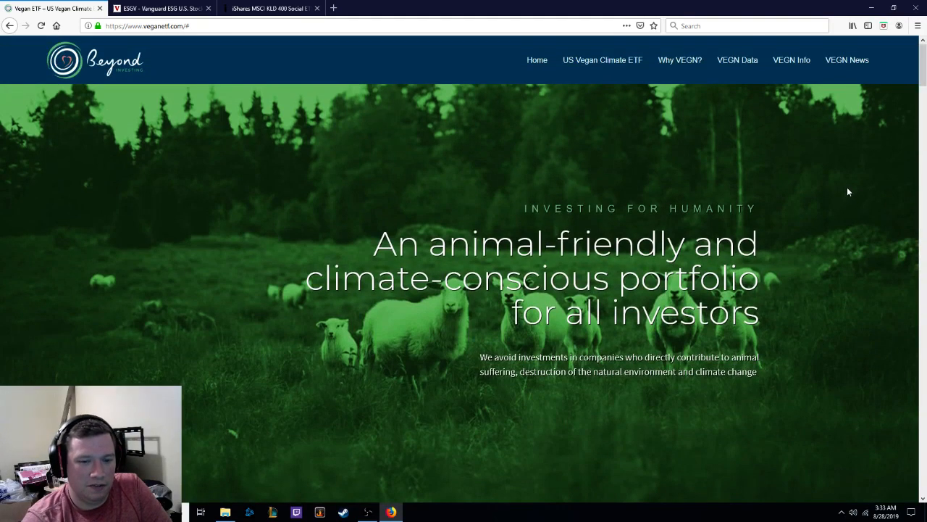
- Show the US Vegan Climate ETF description stating its humane screening and 0.60% expense ratio
scroll("down", 3)
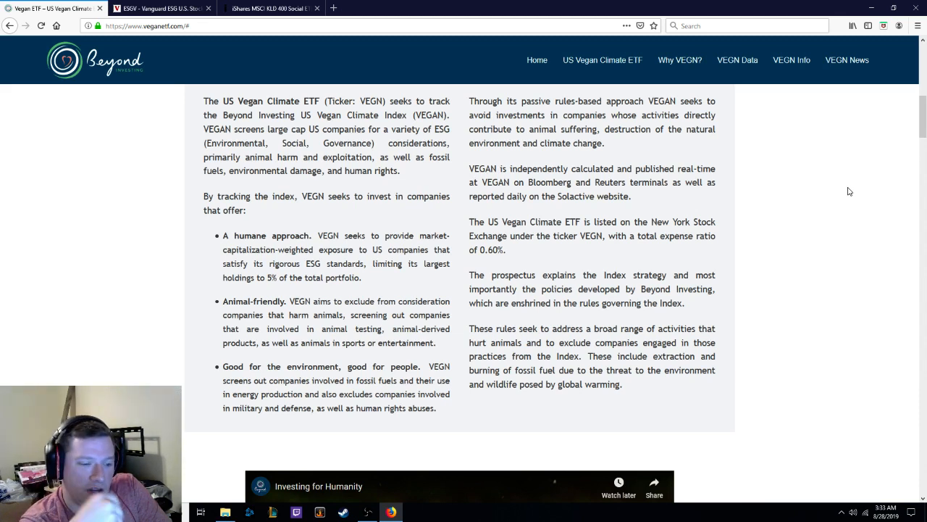
mouse_move(452, 244)
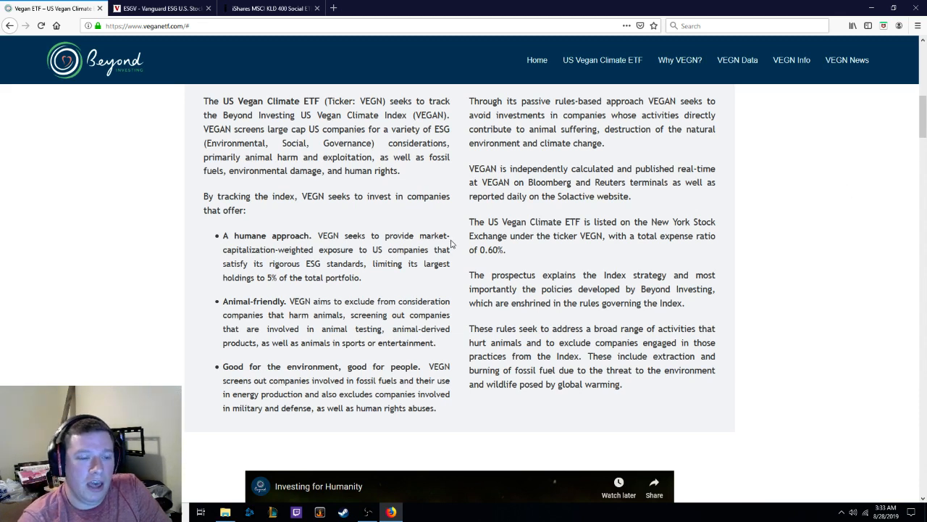
mouse_move(362, 423)
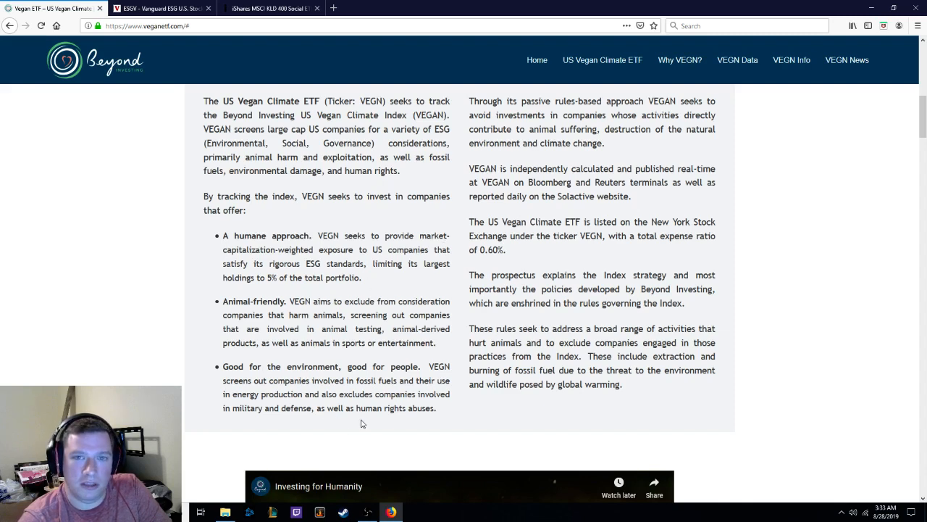